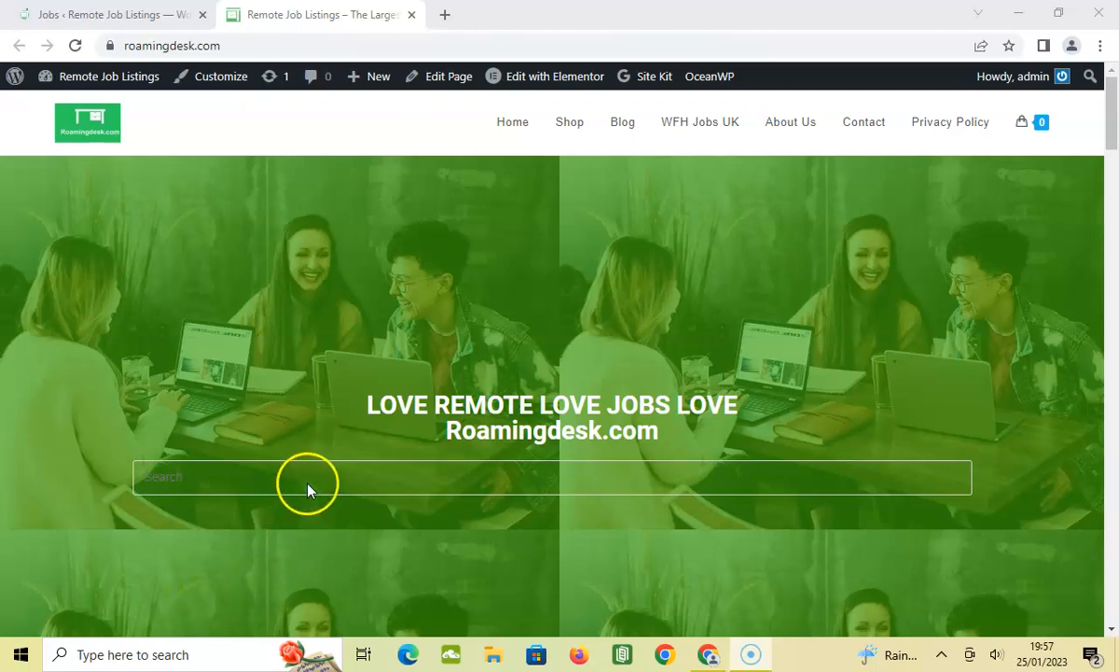
Step: Enter 'Membership Advisor Remote' into the Roamingdesk.com homepage search box
click(308, 477)
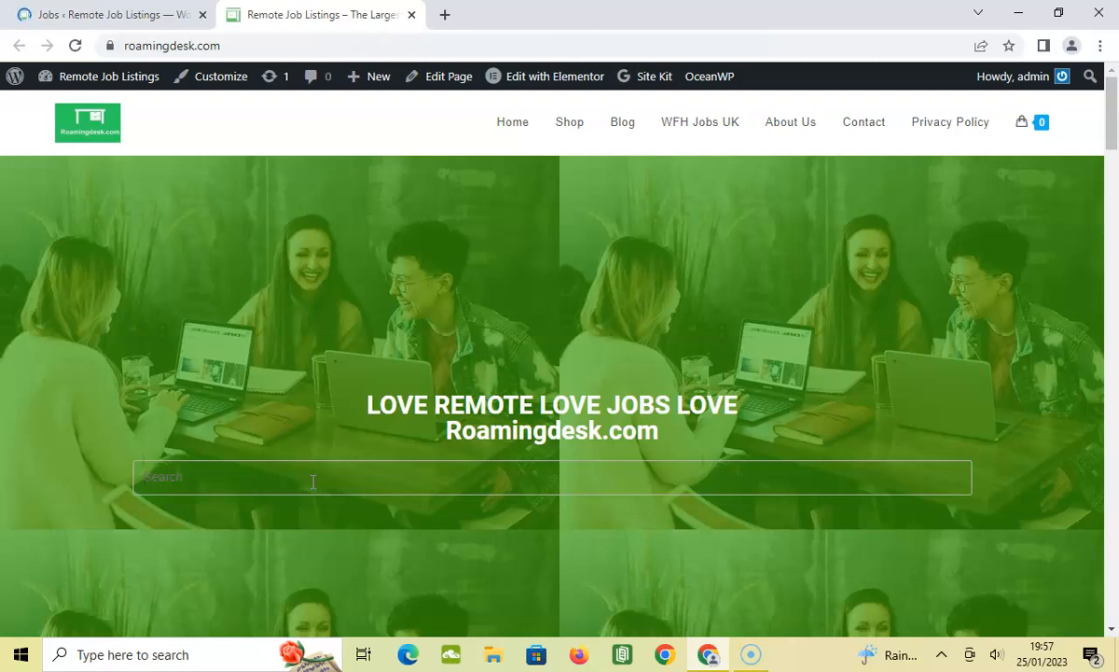
text(Membership Advisor Remote)
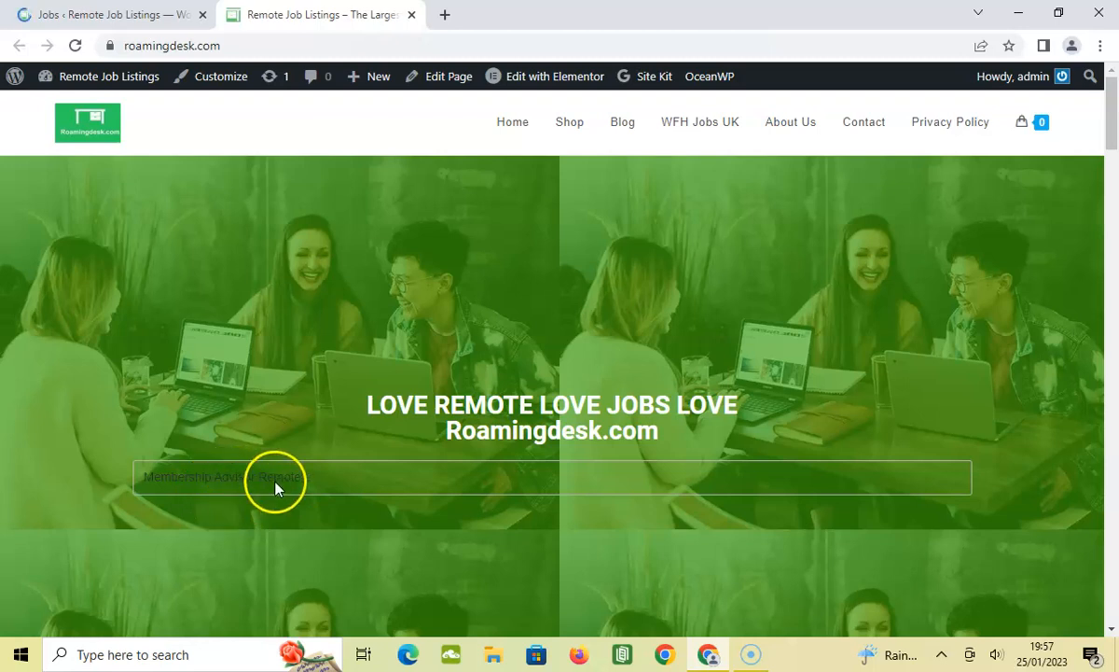
mouse_move(501, 435)
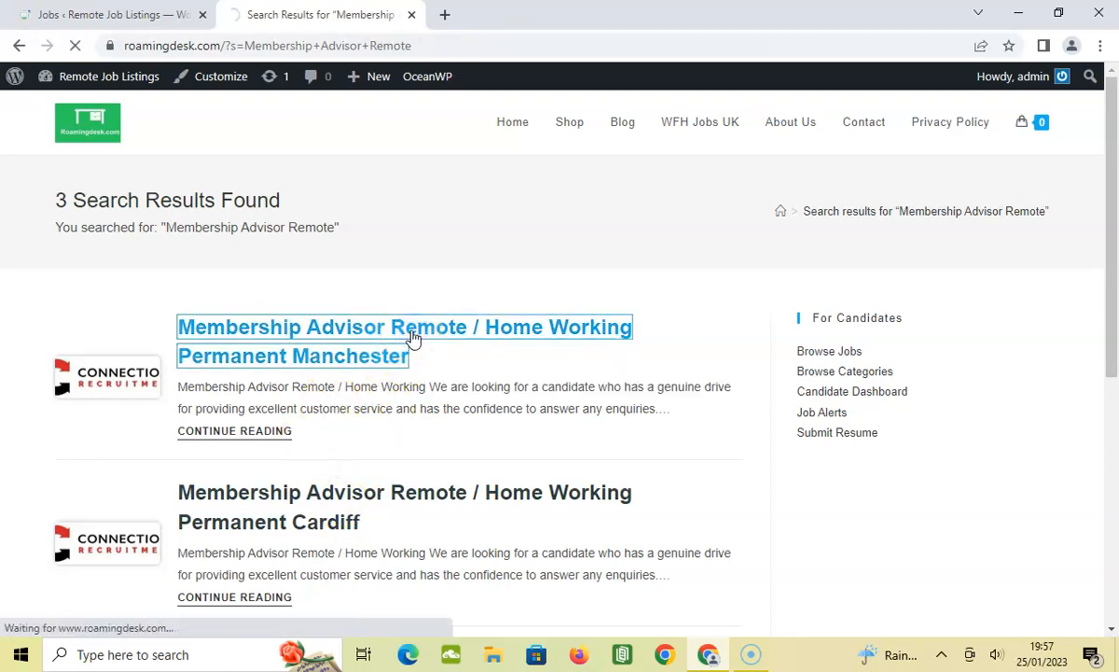
Step: Open the Manchester Membership Advisor result and scroll down to its job description
click(403, 328)
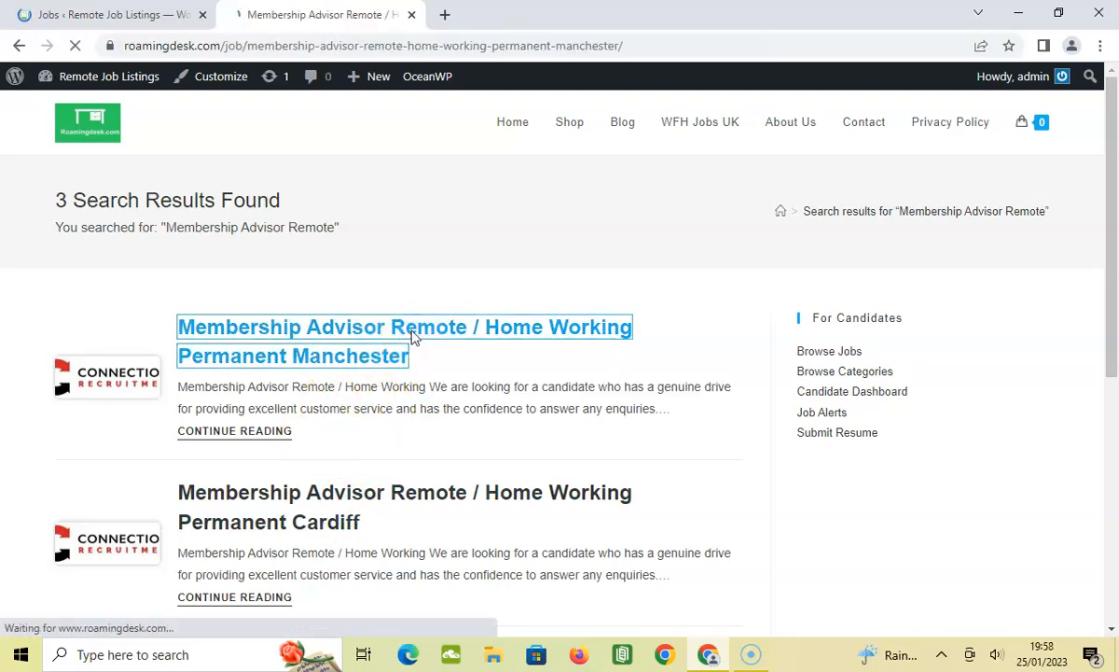
click(402, 327)
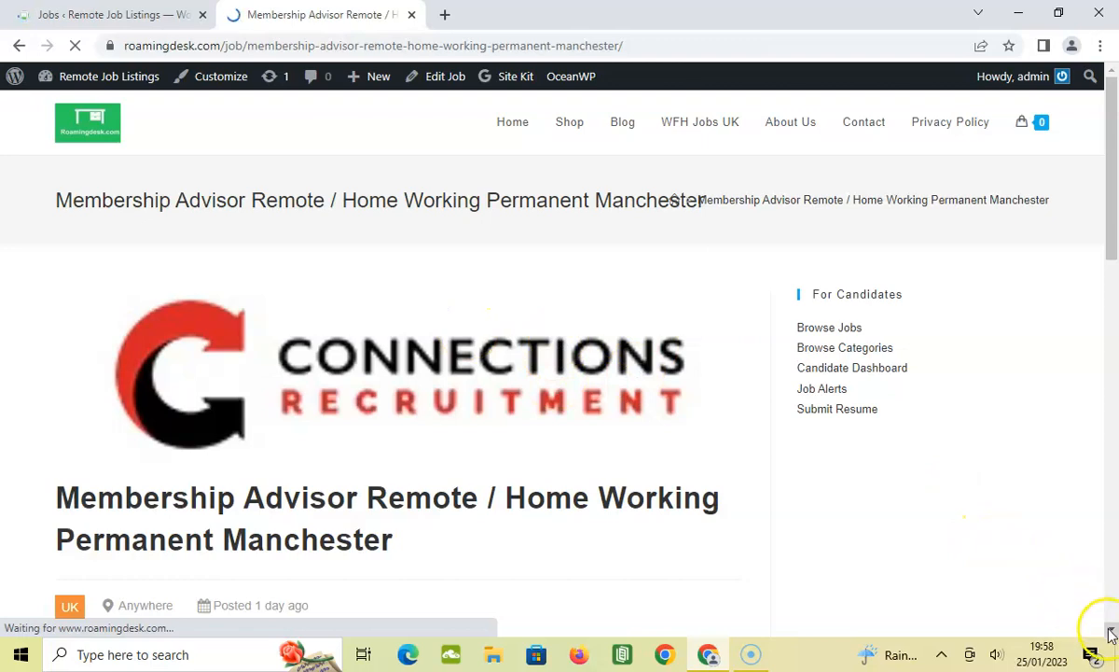
scroll(down, 3)
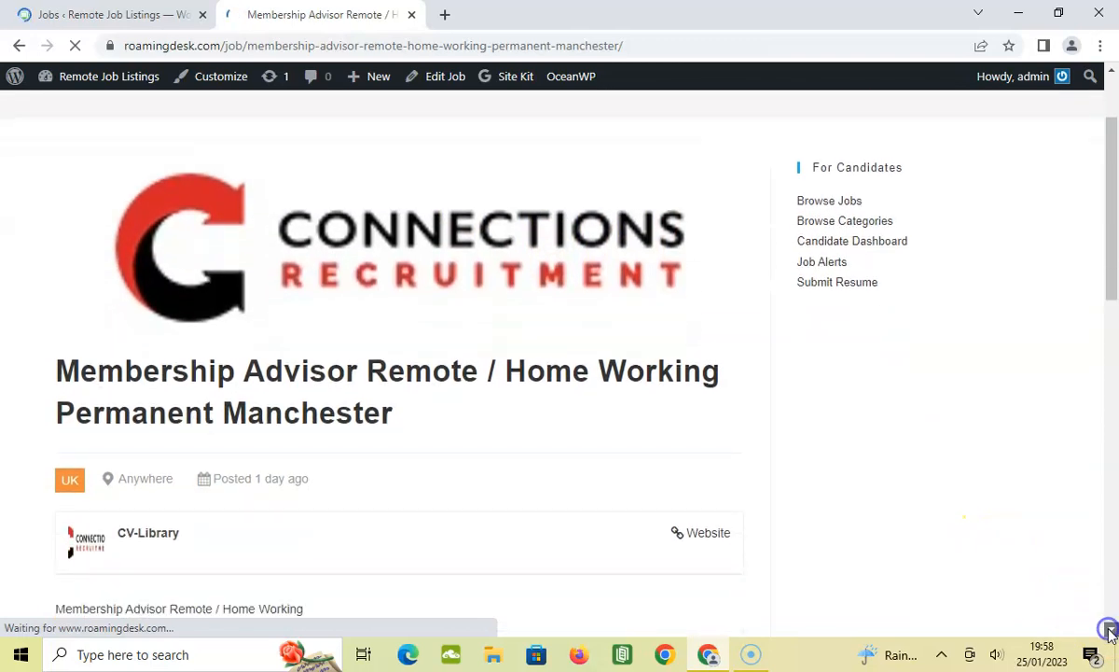
scroll(down, 3)
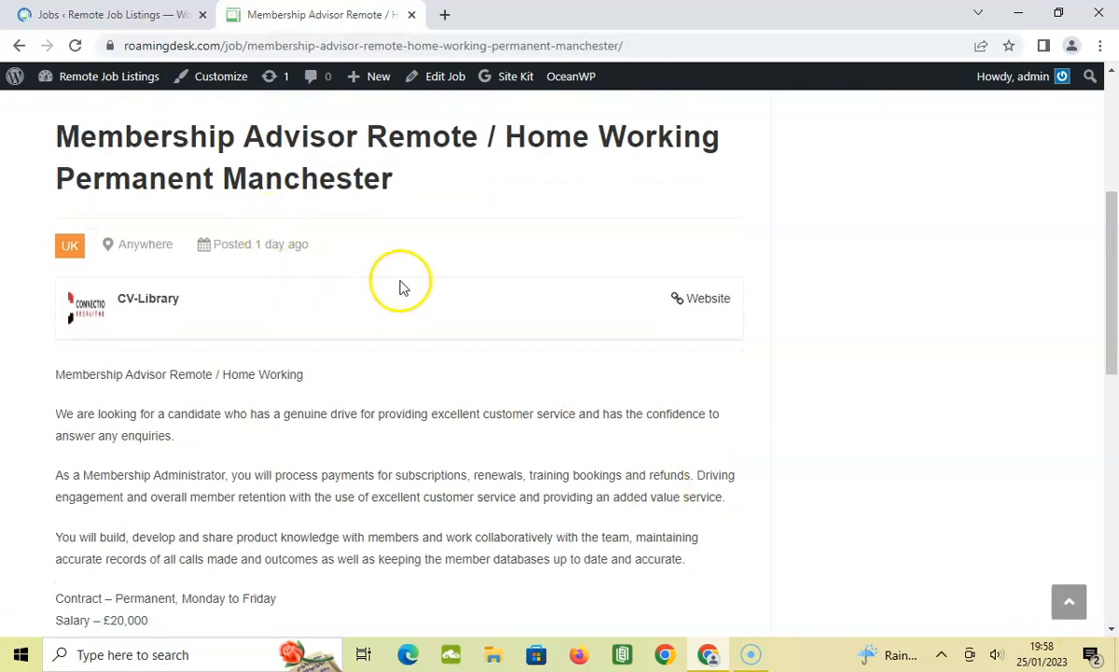
mouse_move(214, 158)
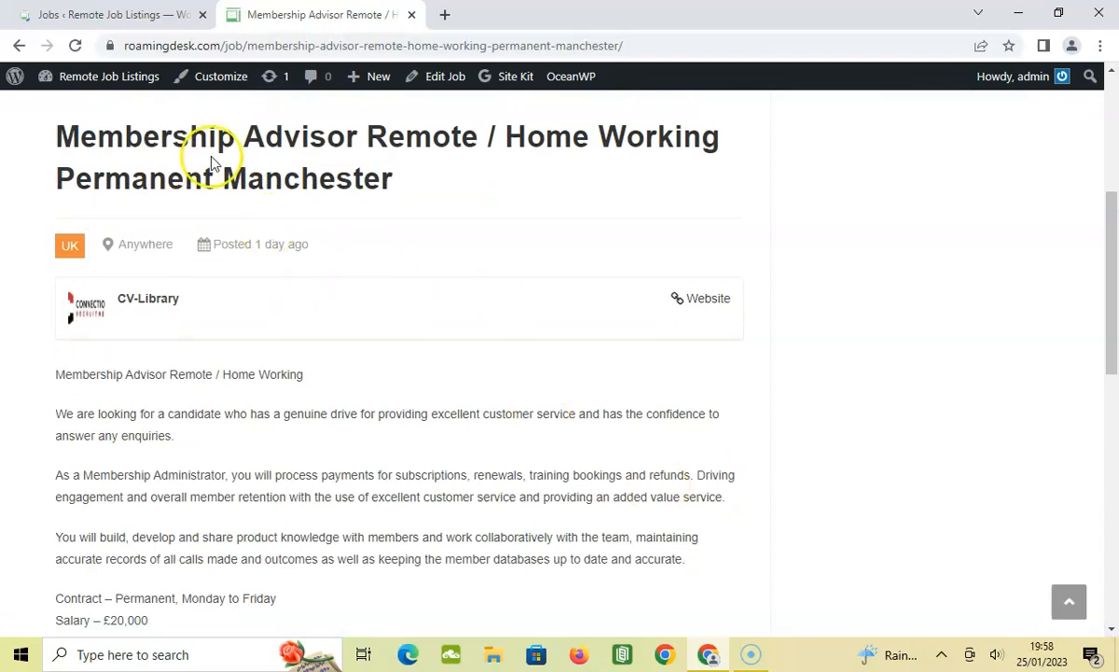
mouse_move(637, 152)
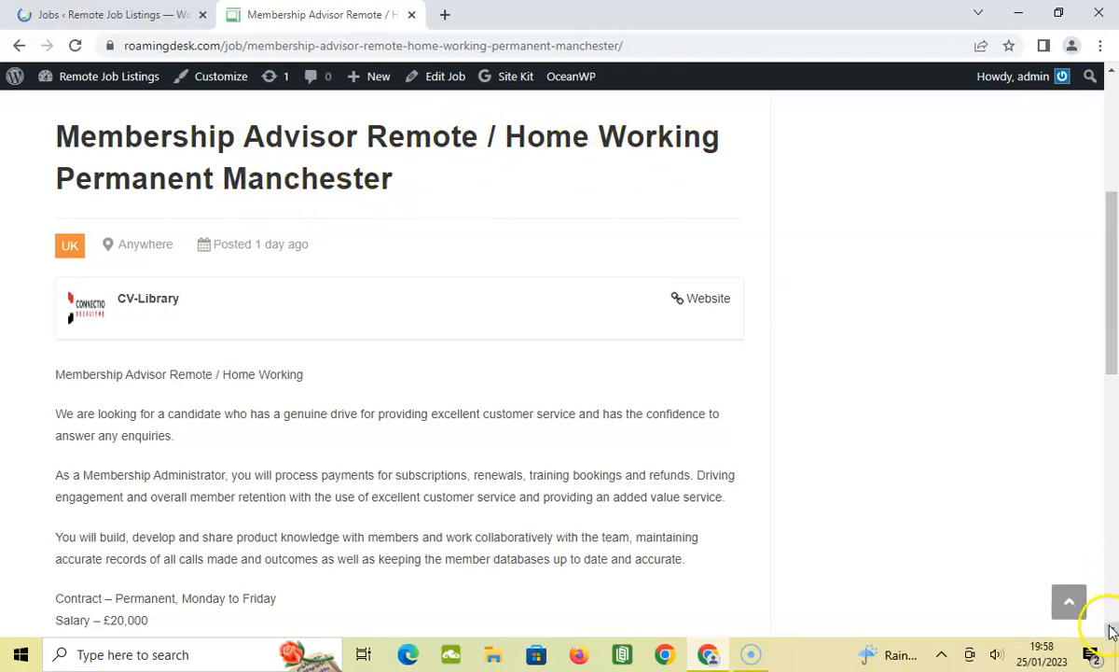
scroll(down, 3)
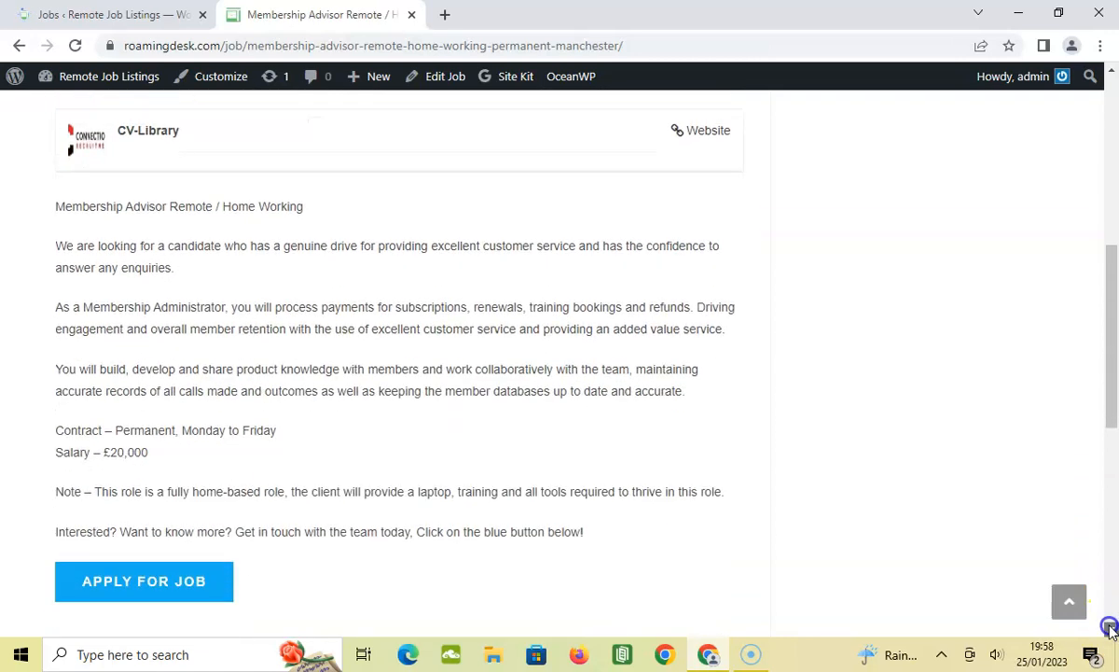
scroll(down, 3)
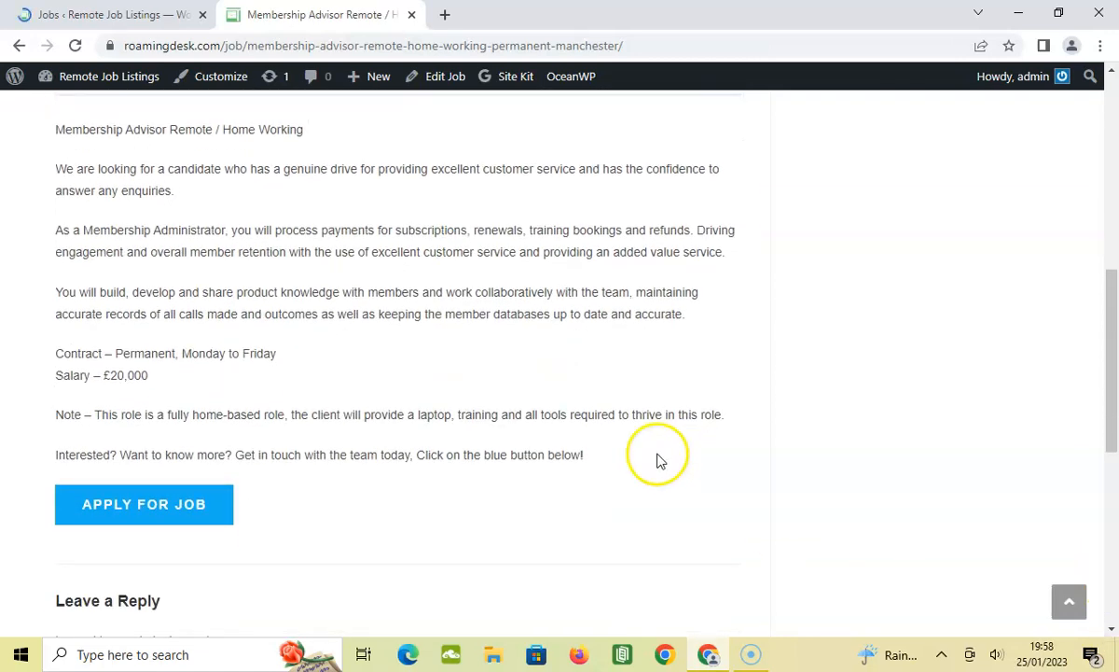
mouse_move(414, 423)
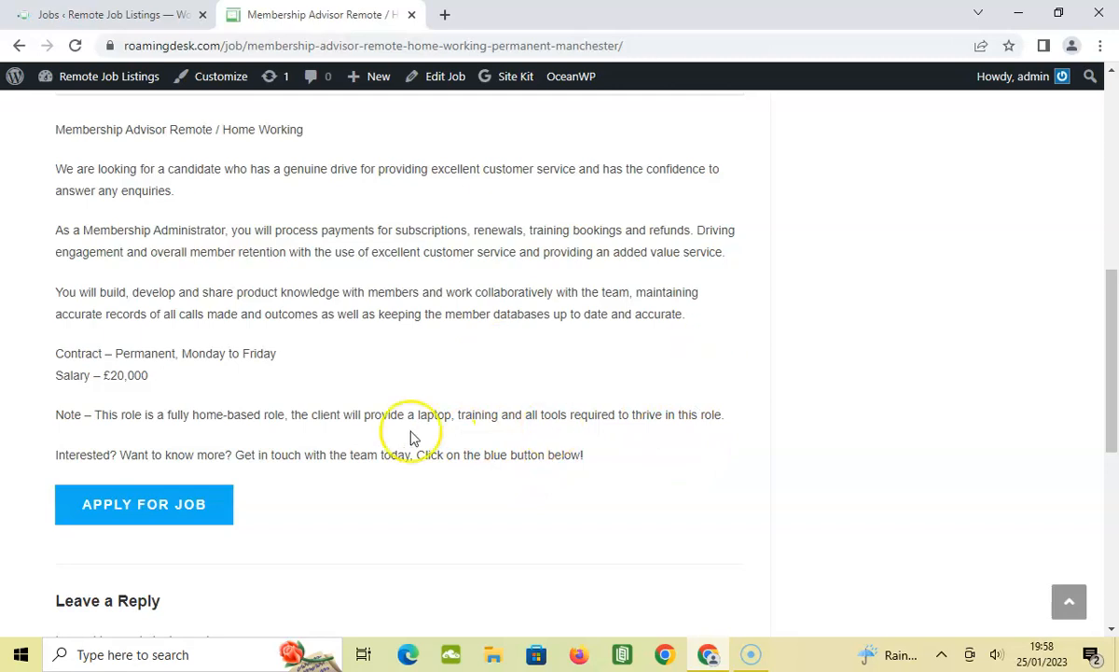
mouse_move(471, 339)
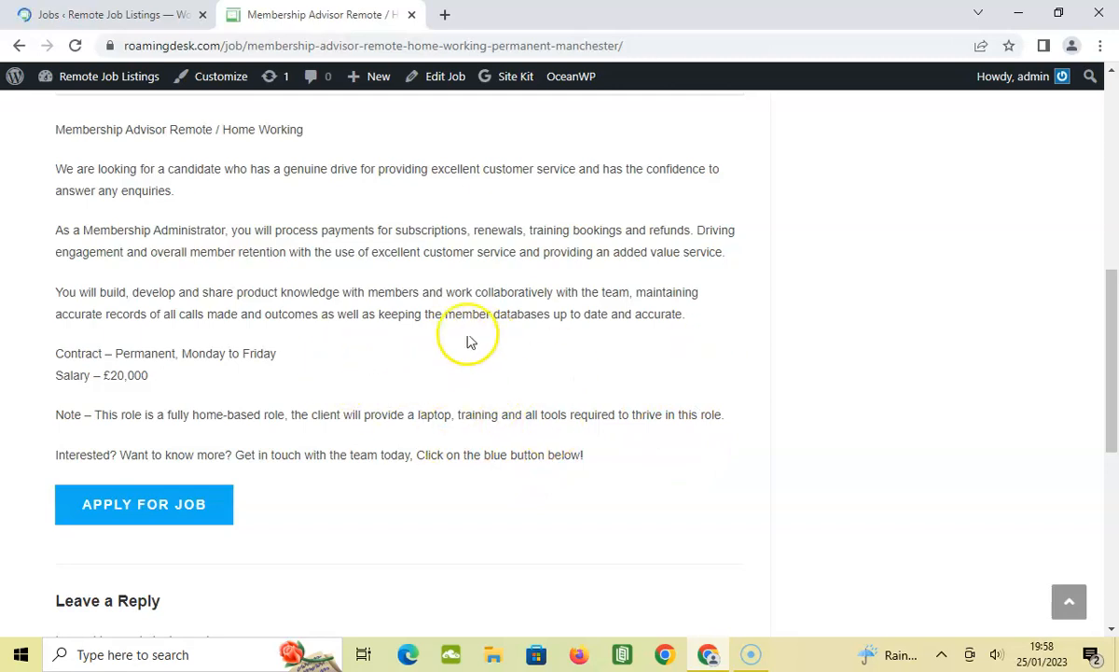
mouse_move(145, 140)
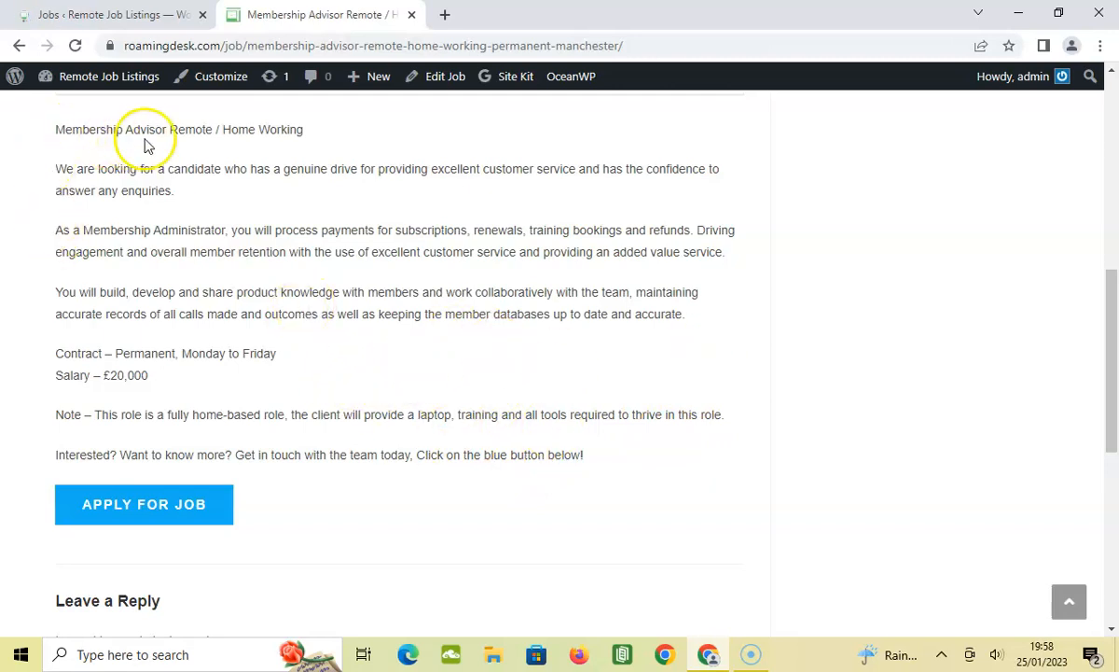
mouse_move(98, 191)
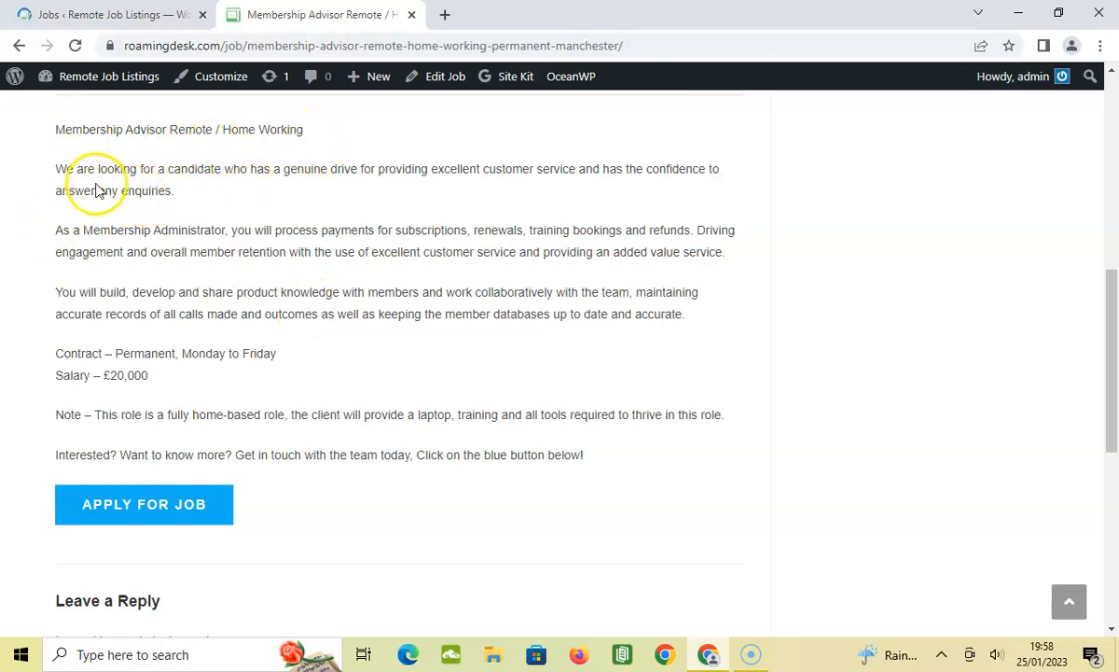
mouse_move(295, 193)
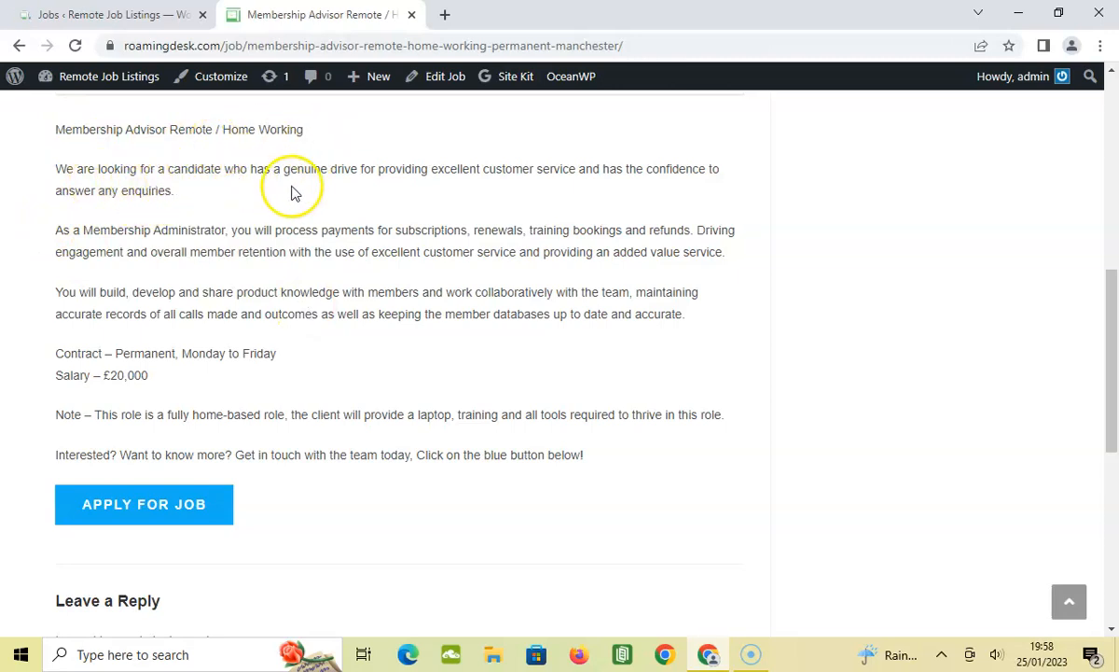
mouse_move(467, 187)
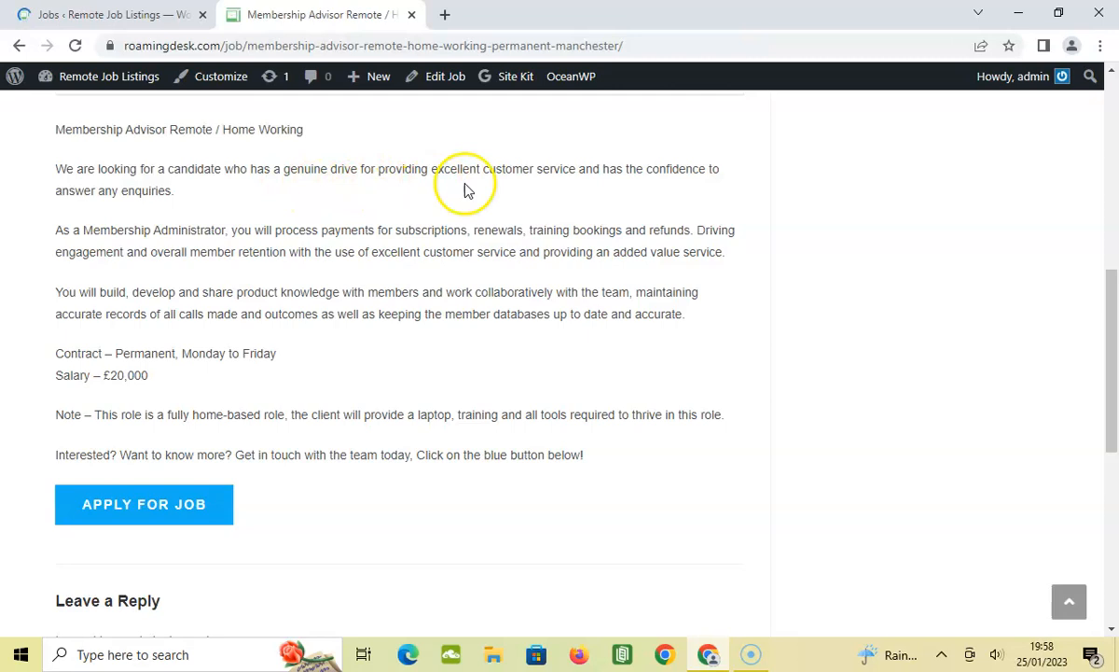
mouse_move(620, 174)
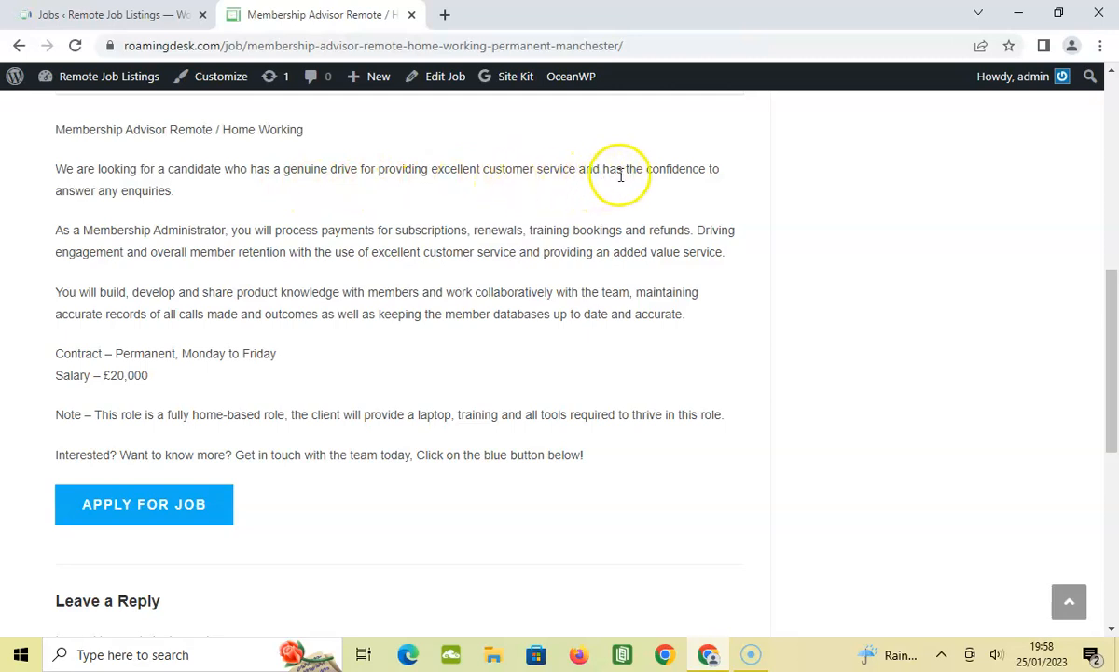
mouse_move(154, 223)
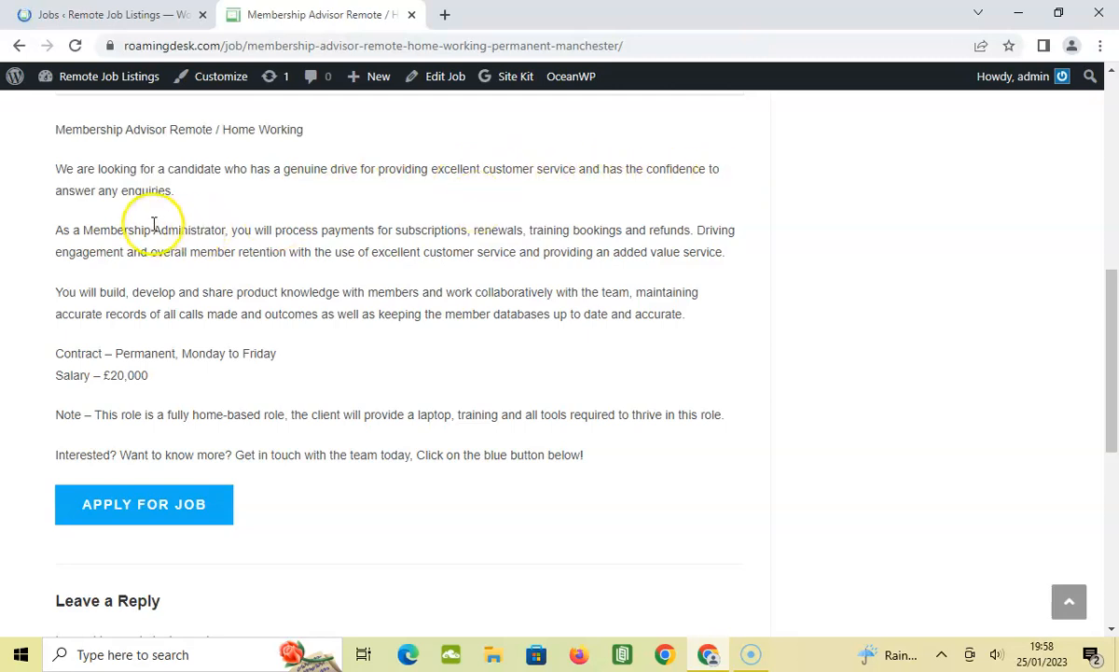
mouse_move(103, 229)
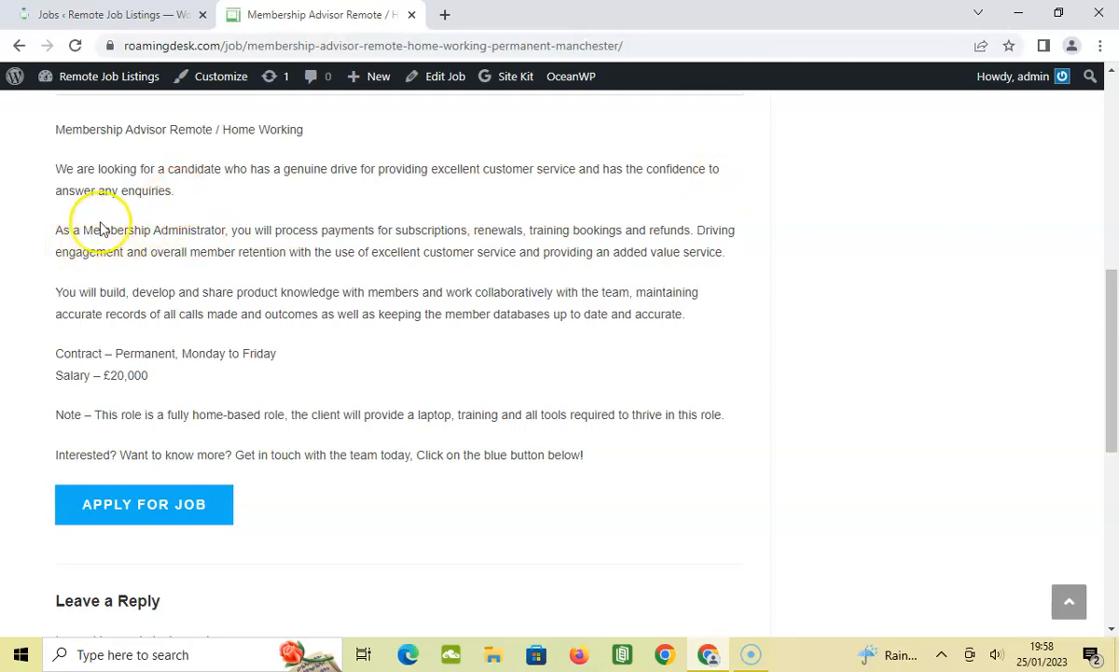
mouse_move(216, 247)
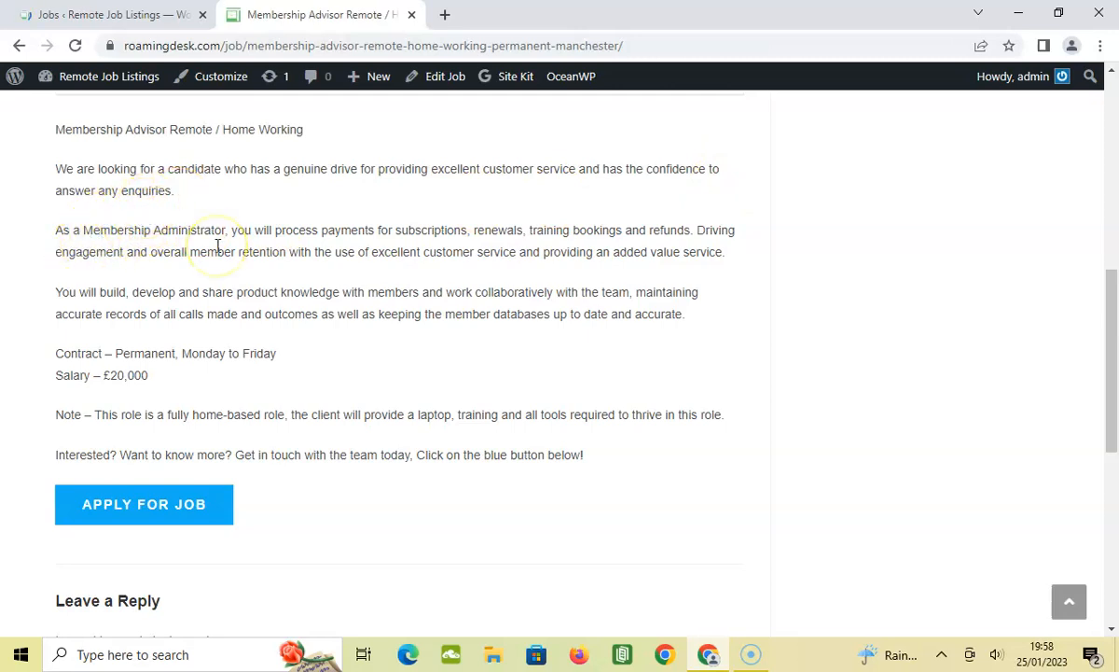
mouse_move(362, 247)
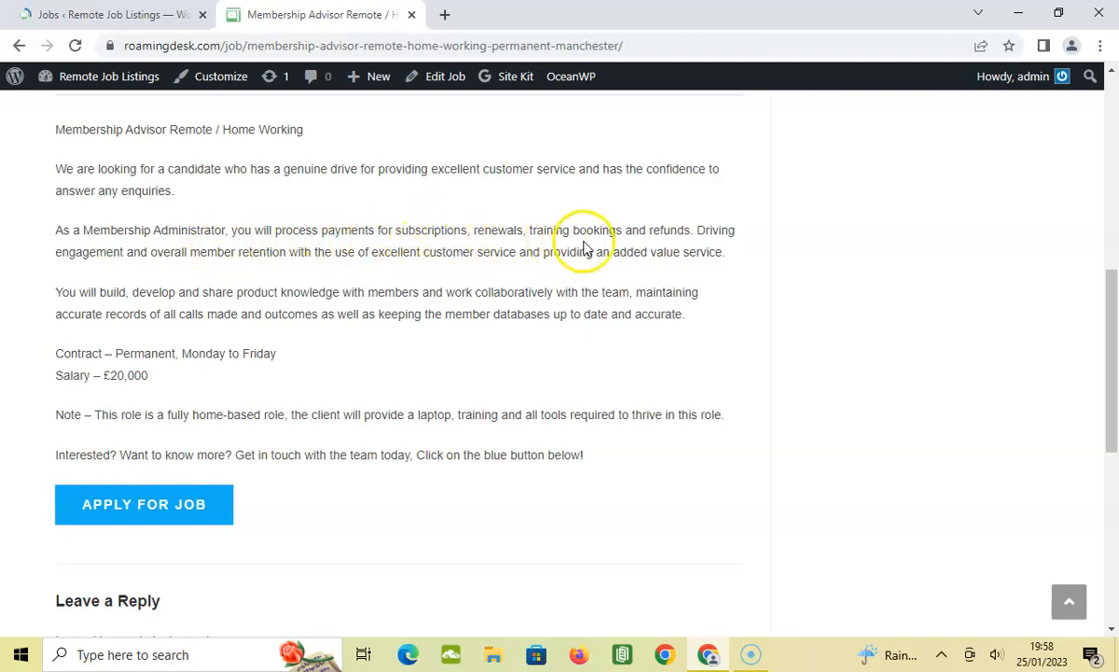
mouse_move(719, 236)
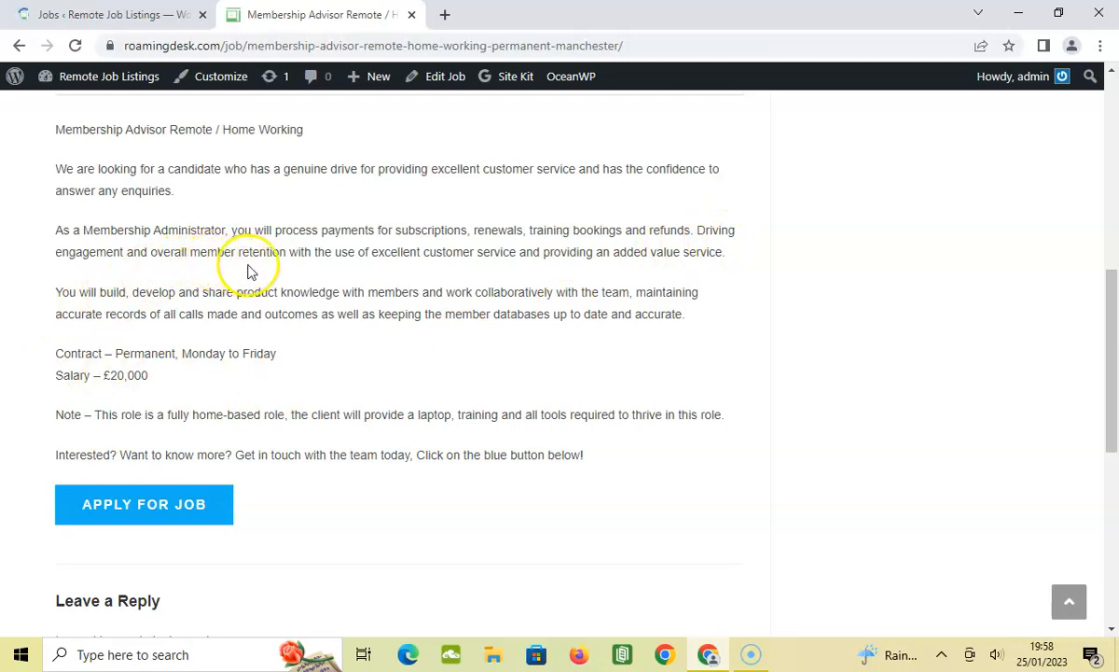
mouse_move(407, 266)
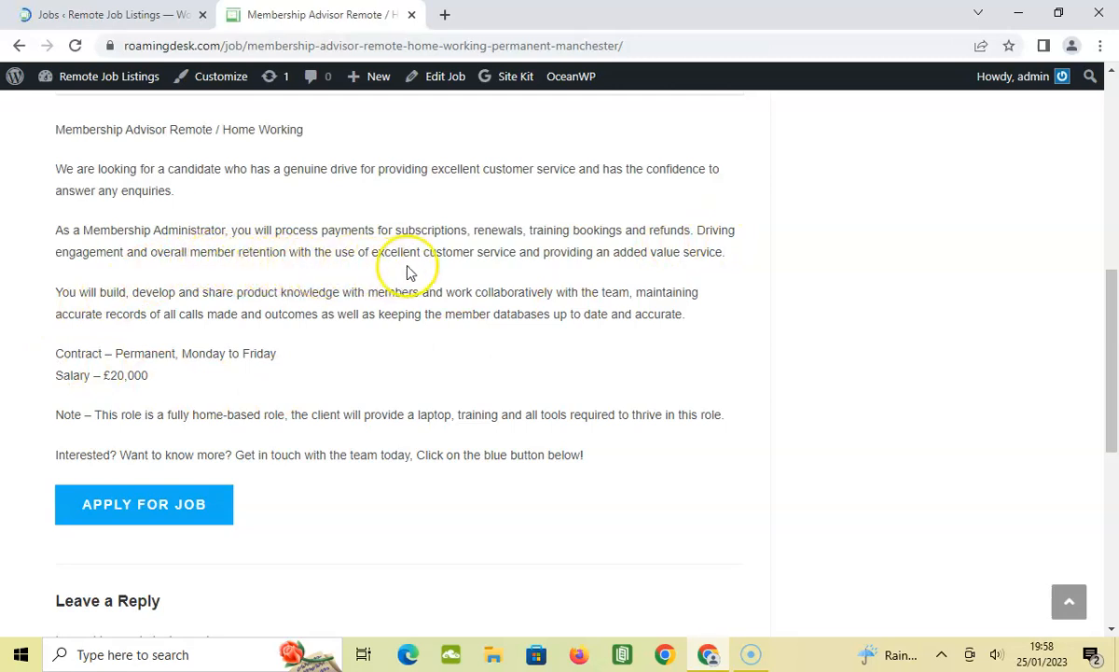
mouse_move(560, 270)
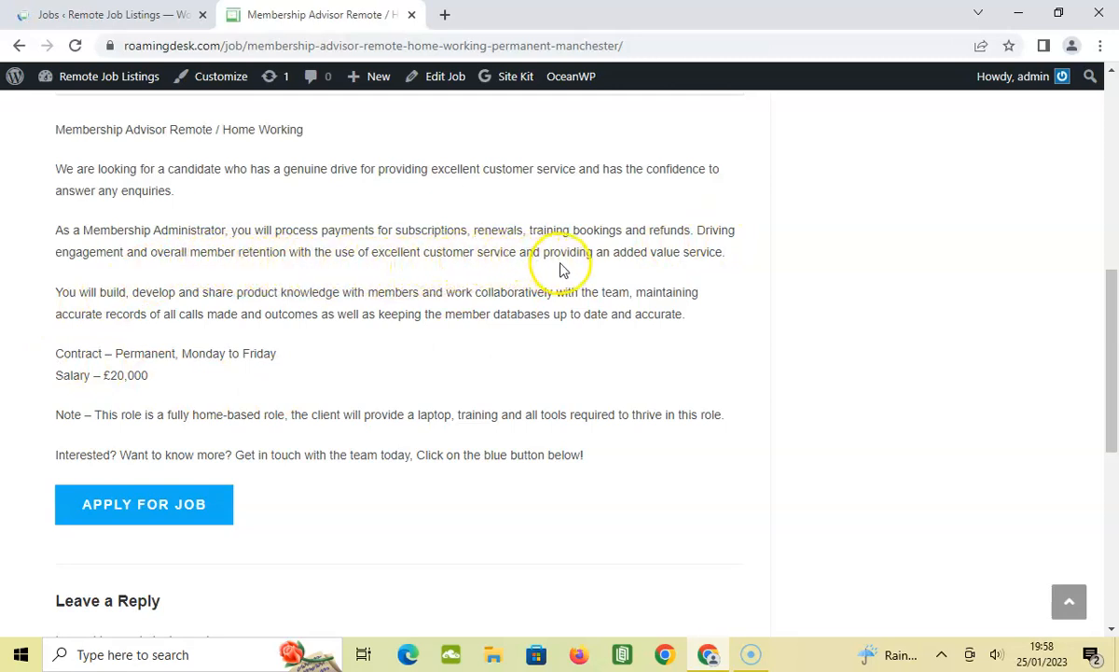
mouse_move(732, 257)
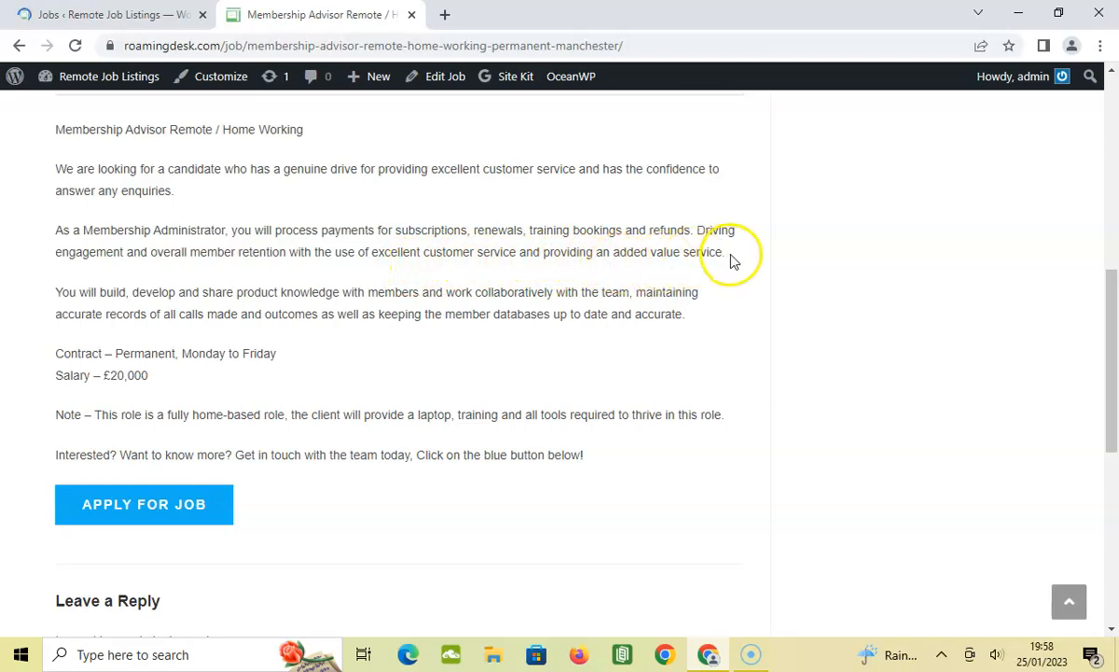
mouse_move(130, 308)
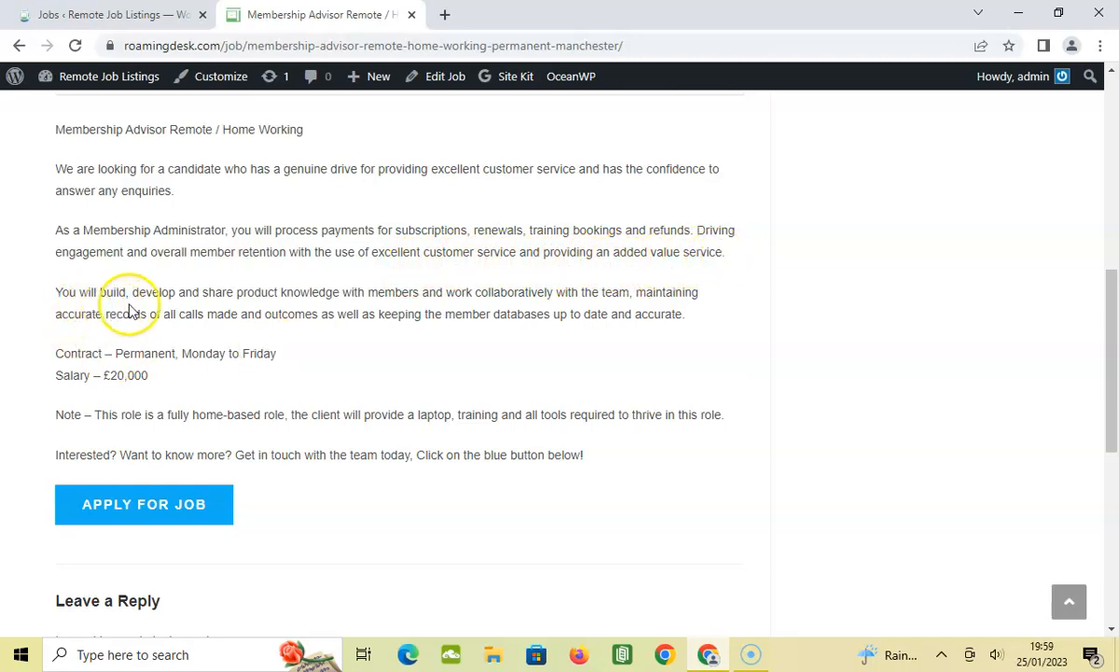
mouse_move(338, 296)
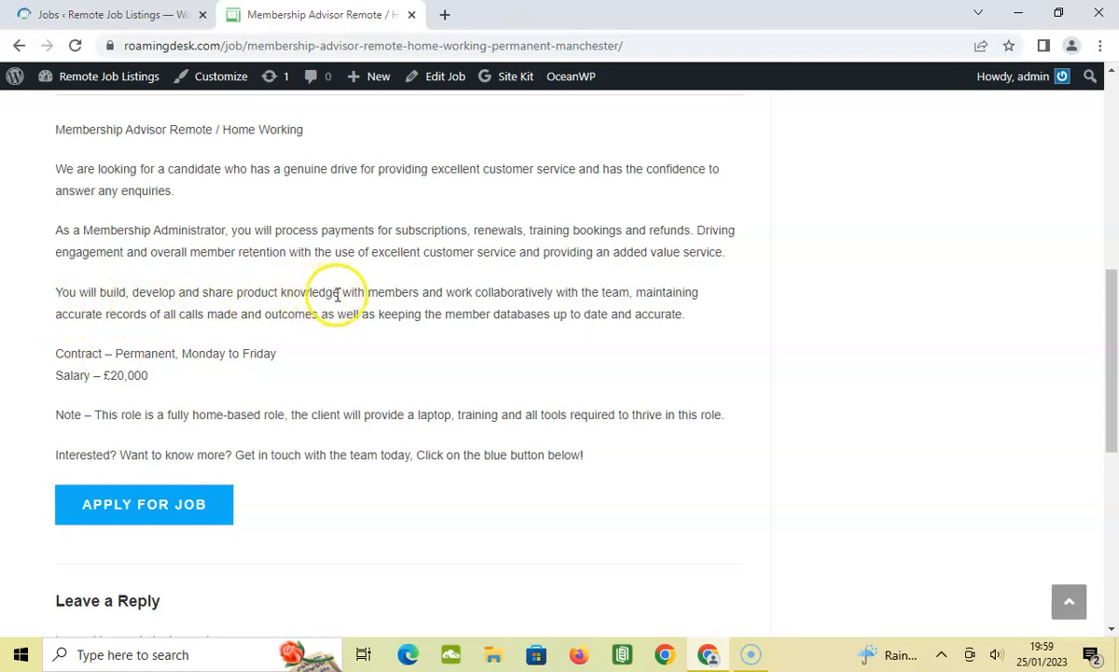
mouse_move(504, 312)
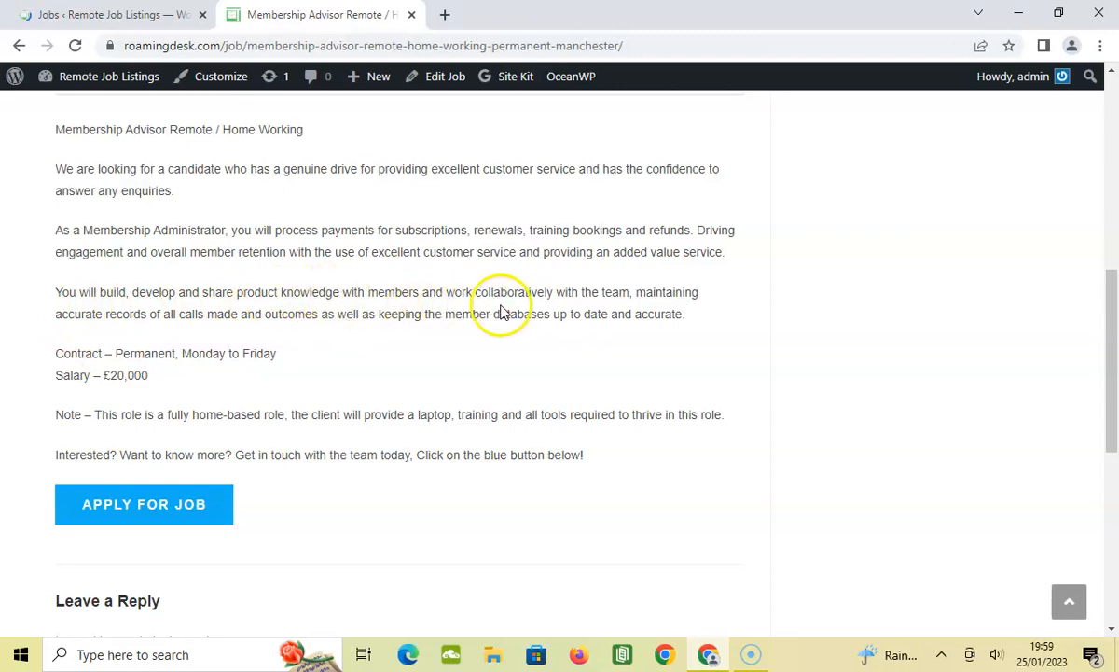
mouse_move(589, 308)
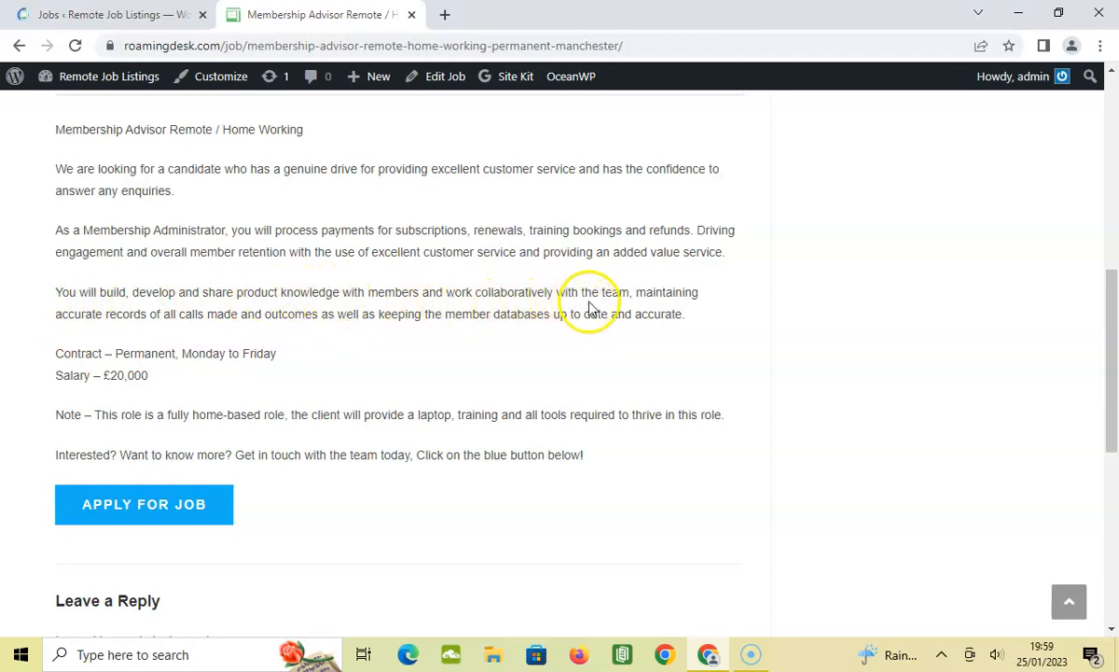
mouse_move(129, 335)
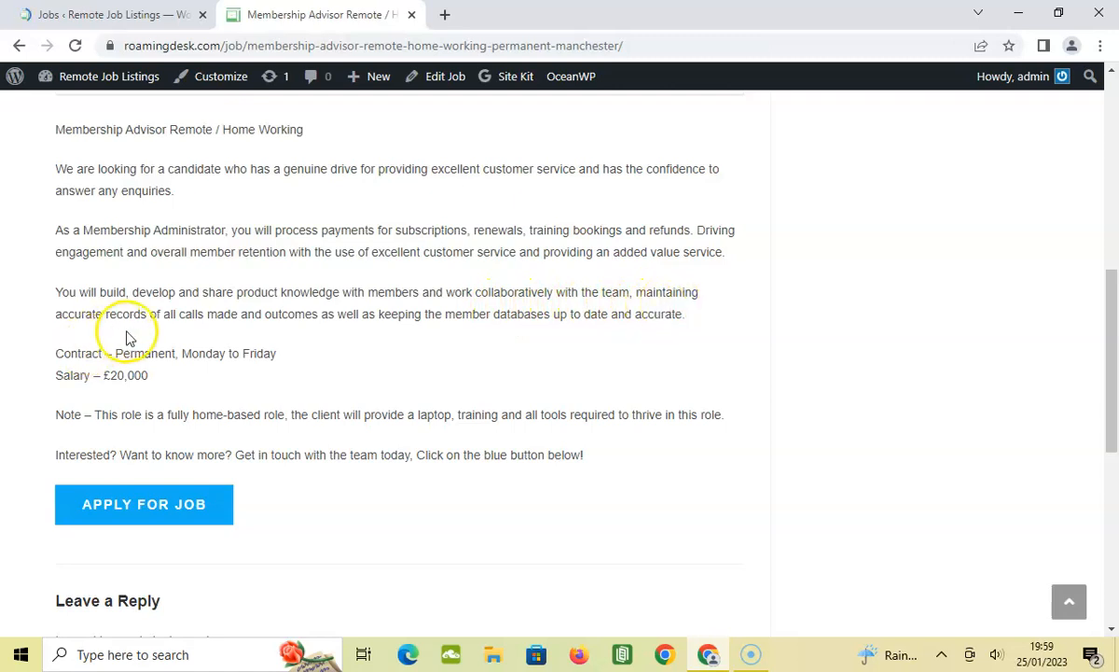
mouse_move(264, 333)
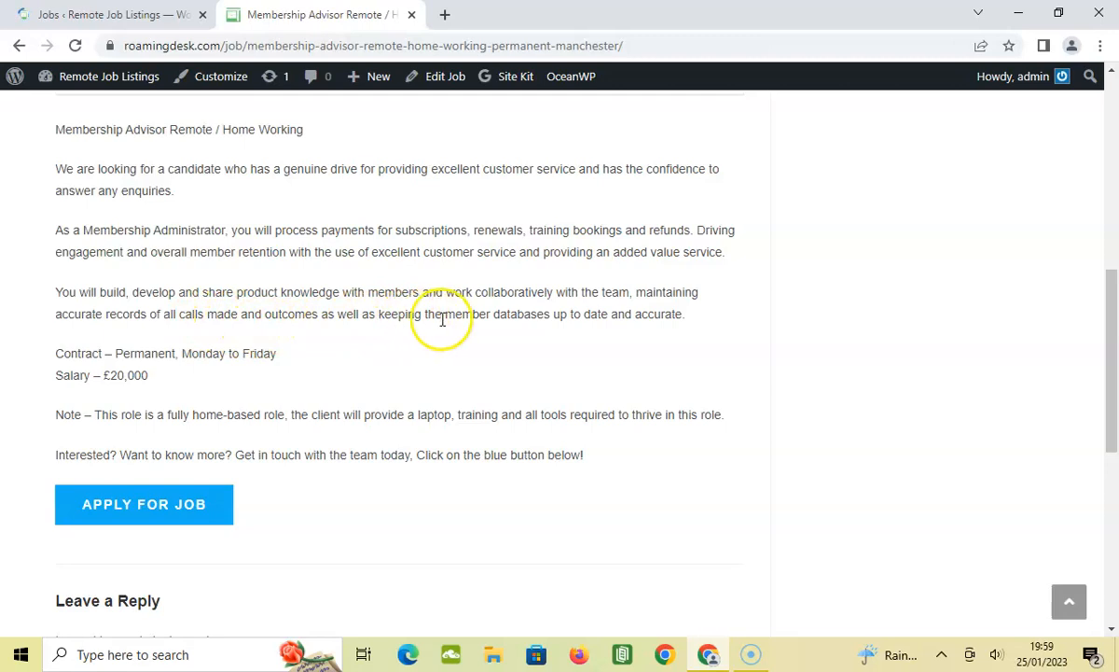
mouse_move(541, 333)
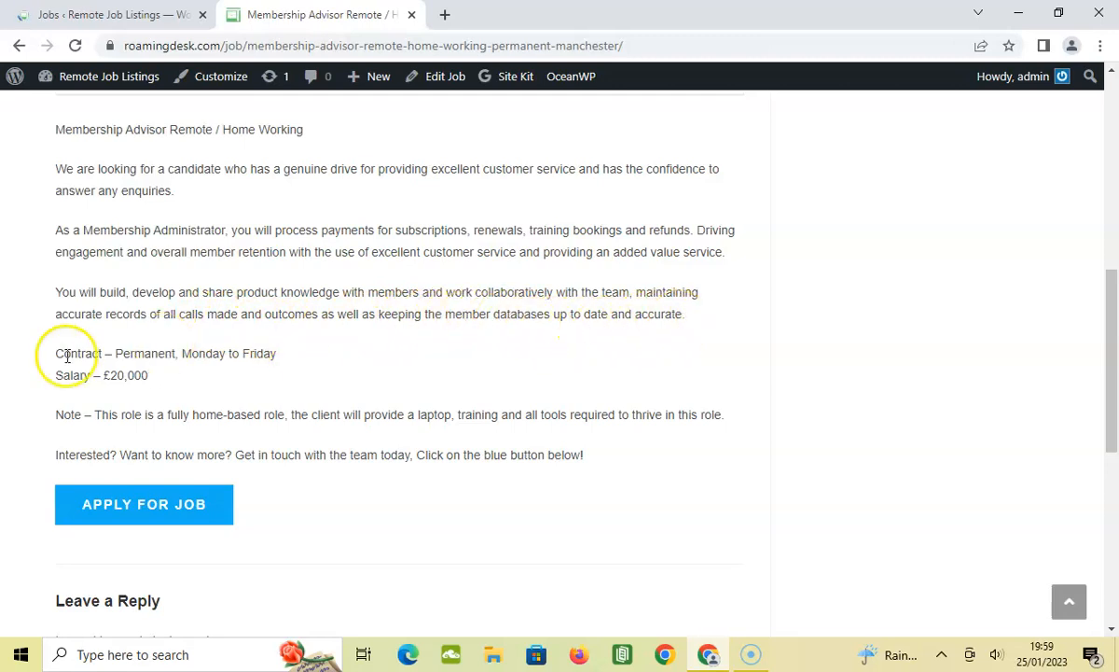
mouse_move(230, 352)
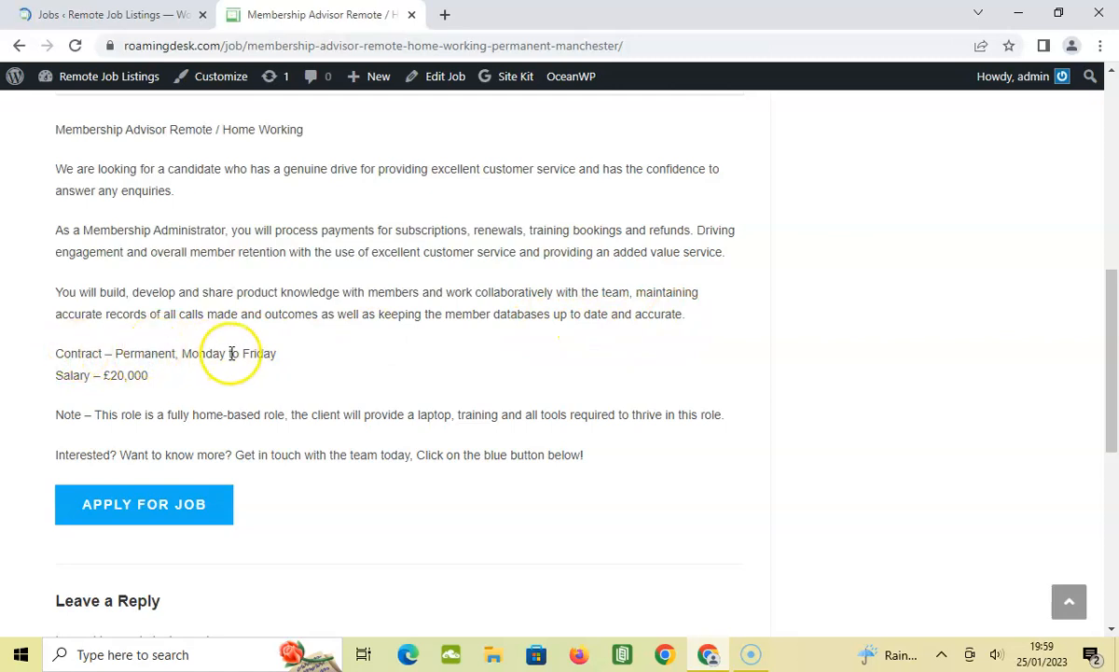
mouse_move(254, 318)
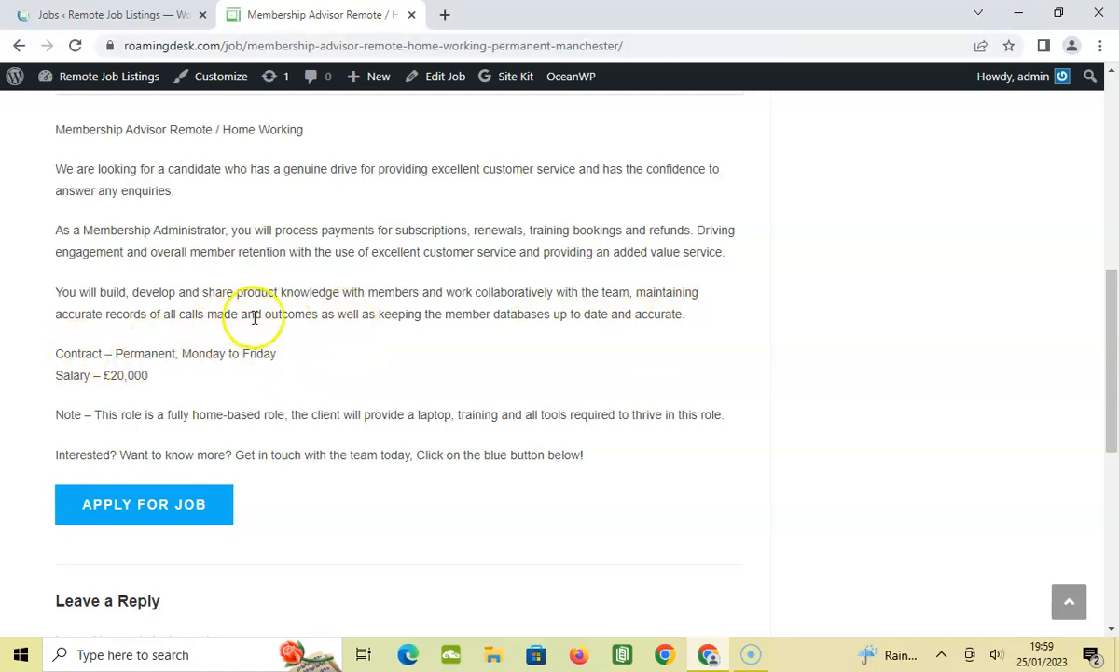
mouse_move(219, 333)
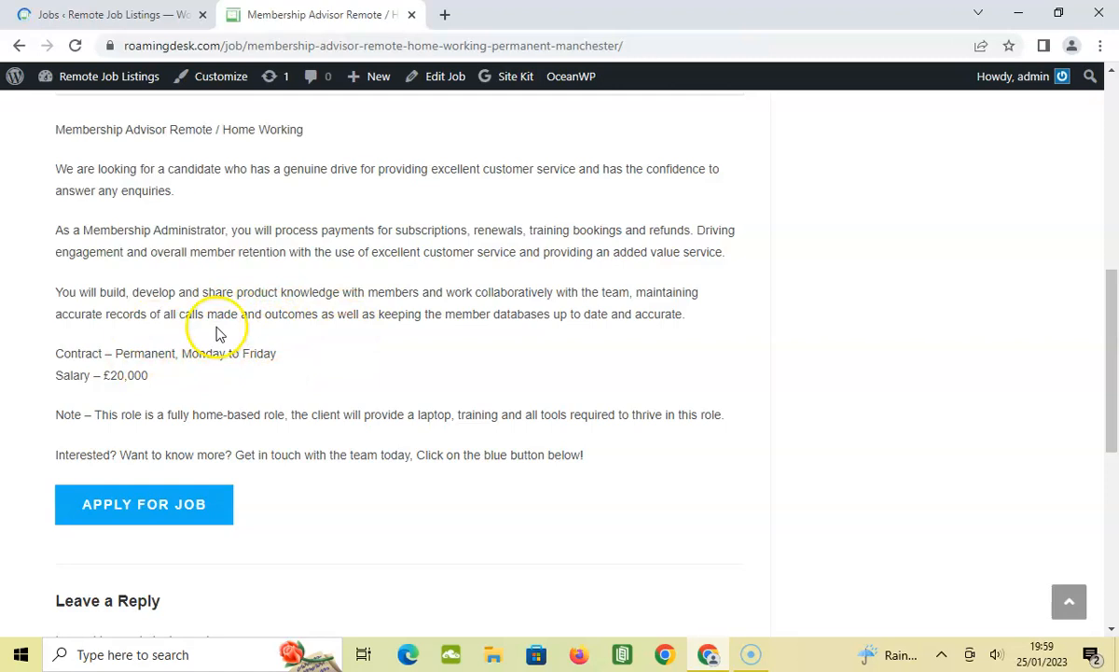
mouse_move(153, 345)
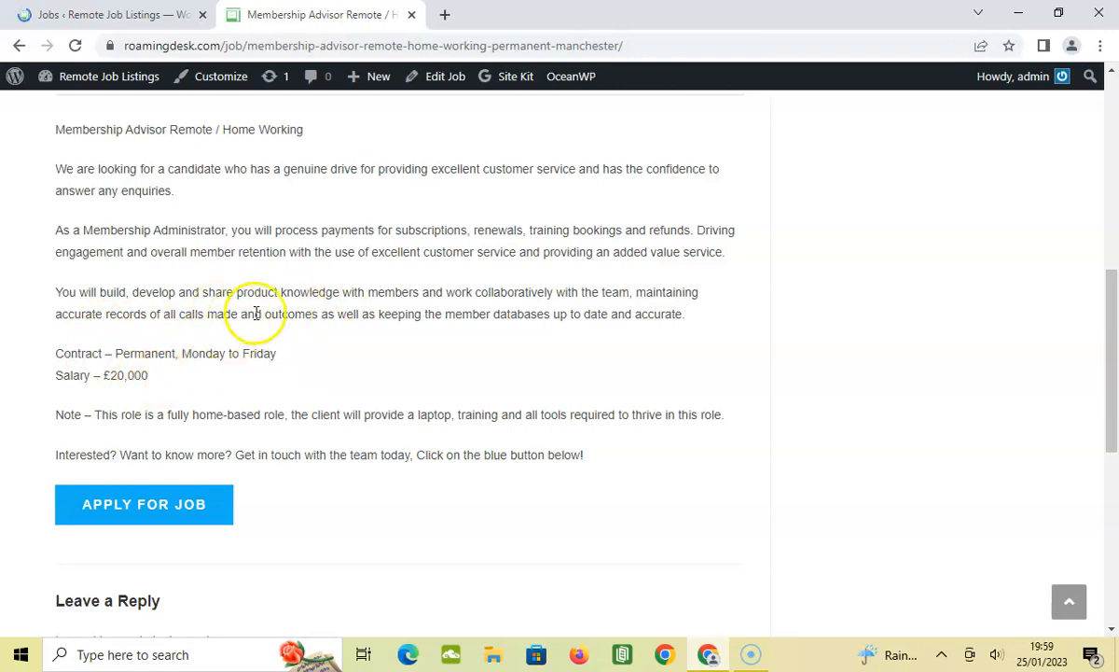
mouse_move(267, 339)
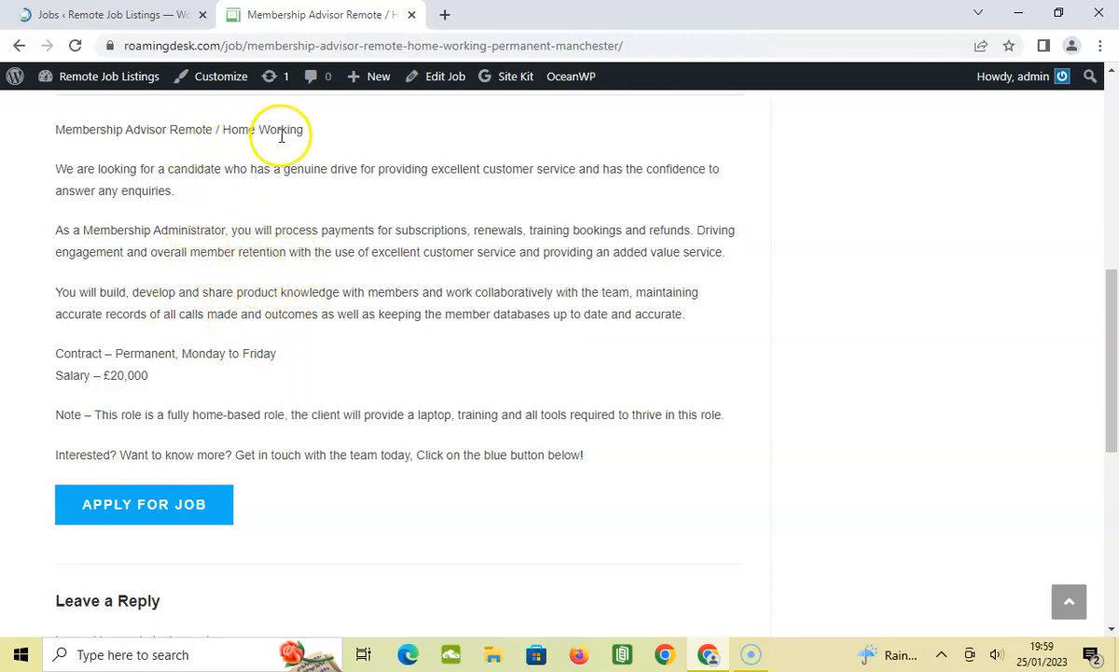
mouse_move(233, 331)
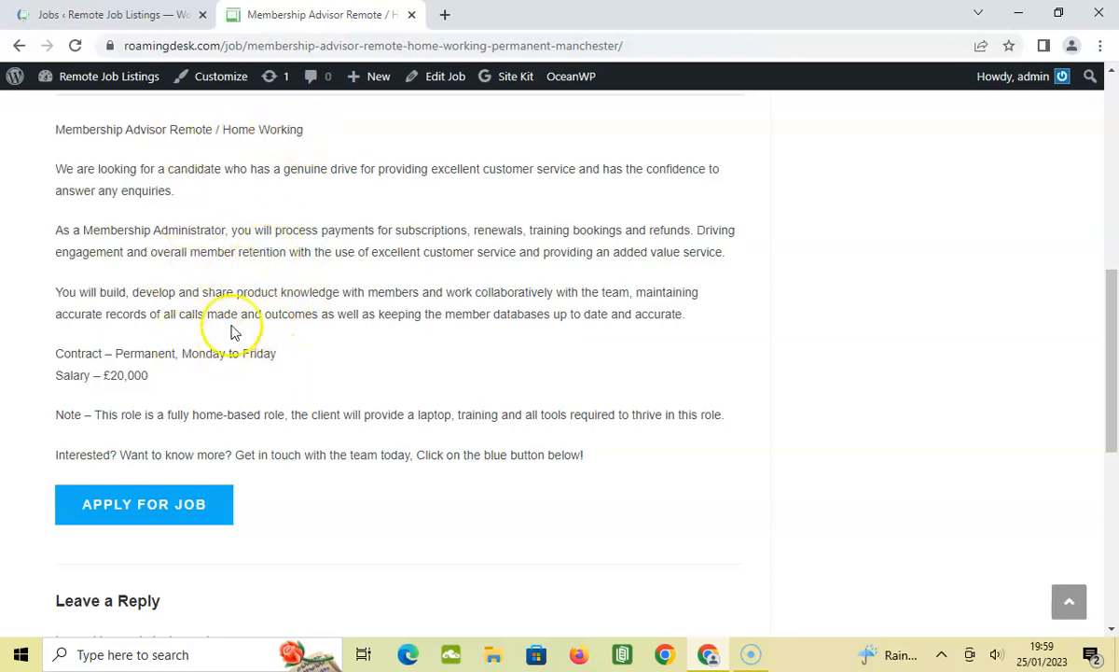
mouse_move(334, 336)
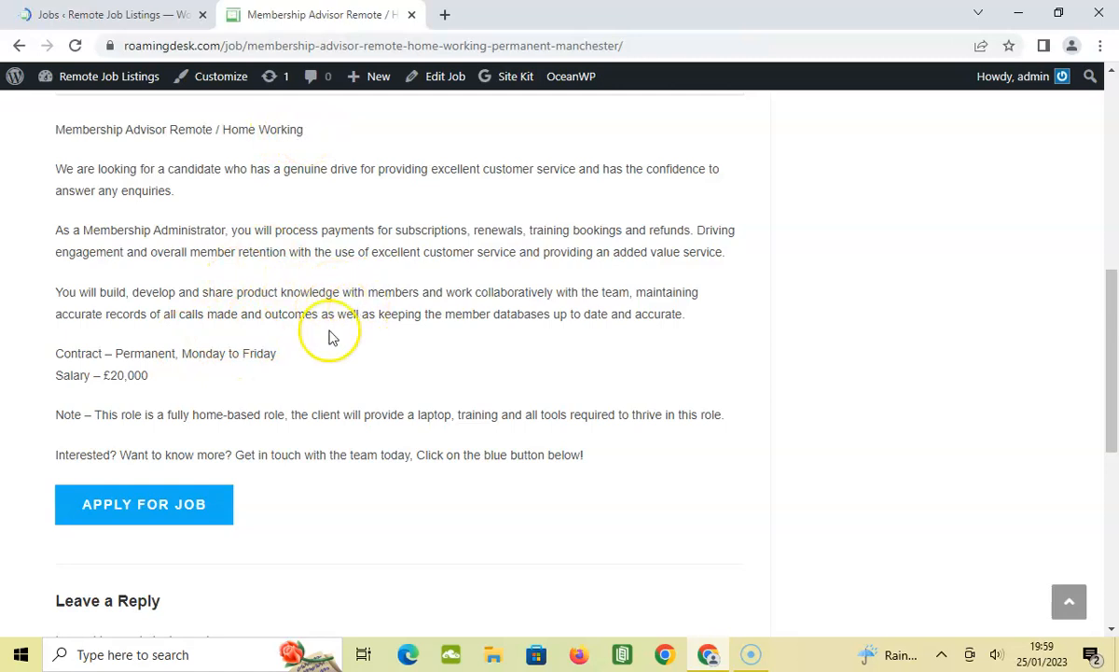
mouse_move(350, 266)
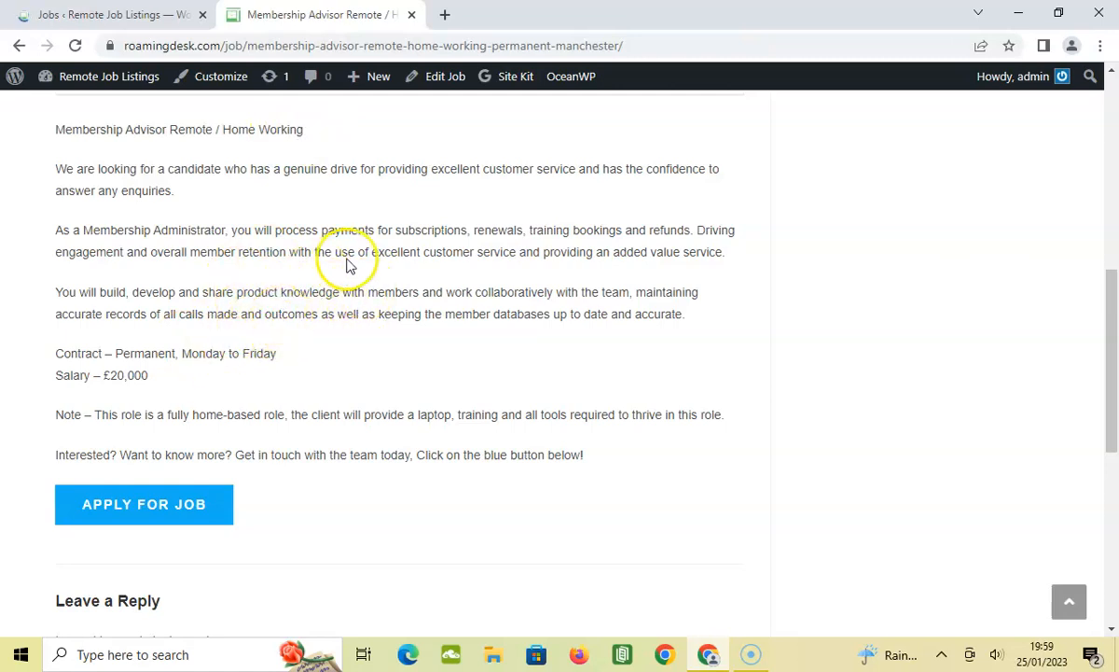
mouse_move(381, 226)
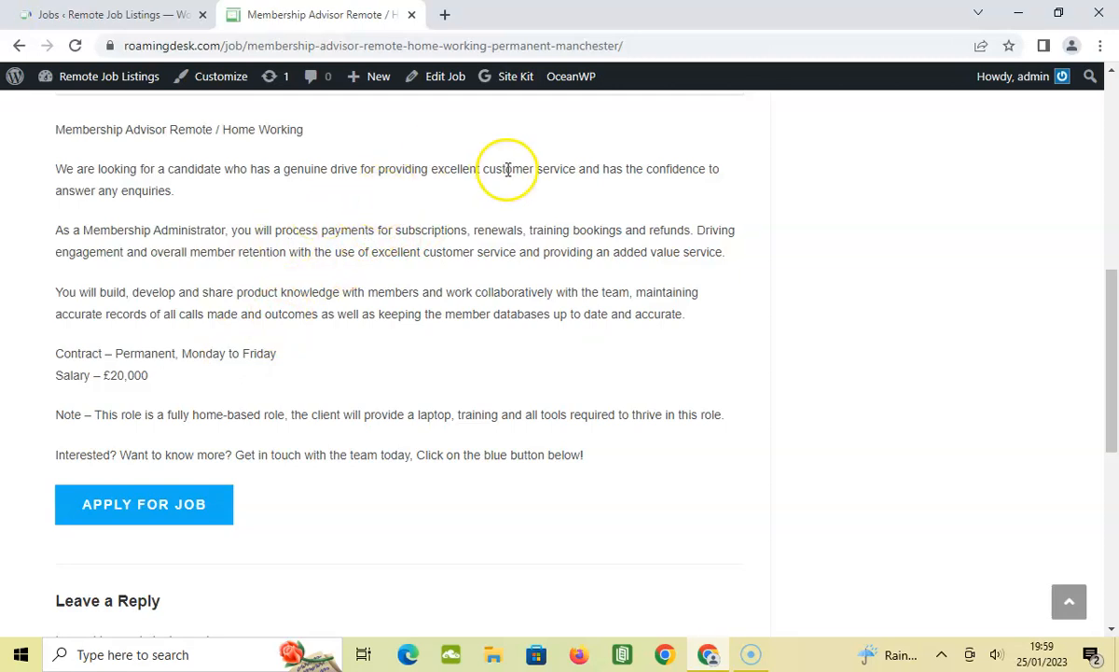
mouse_move(493, 203)
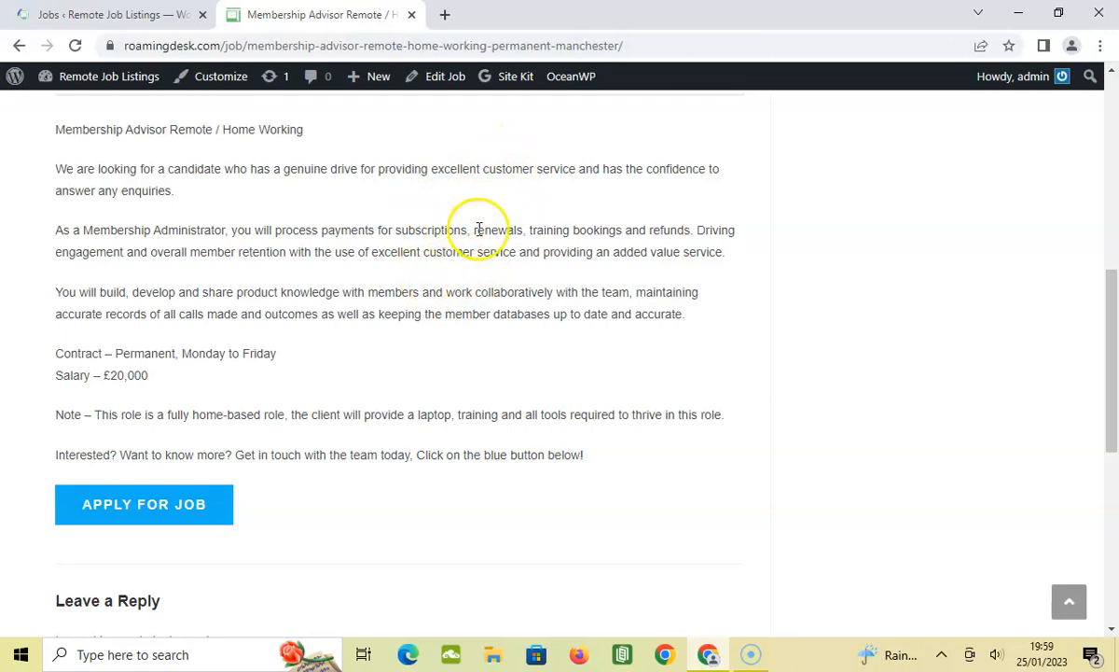
mouse_move(446, 313)
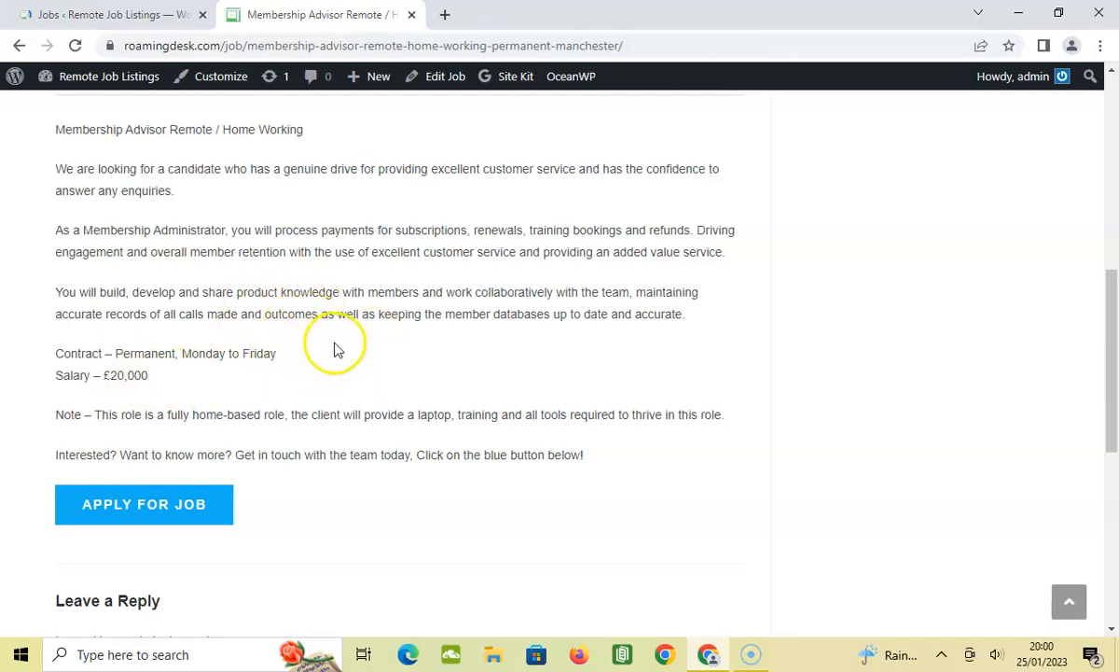
mouse_move(138, 437)
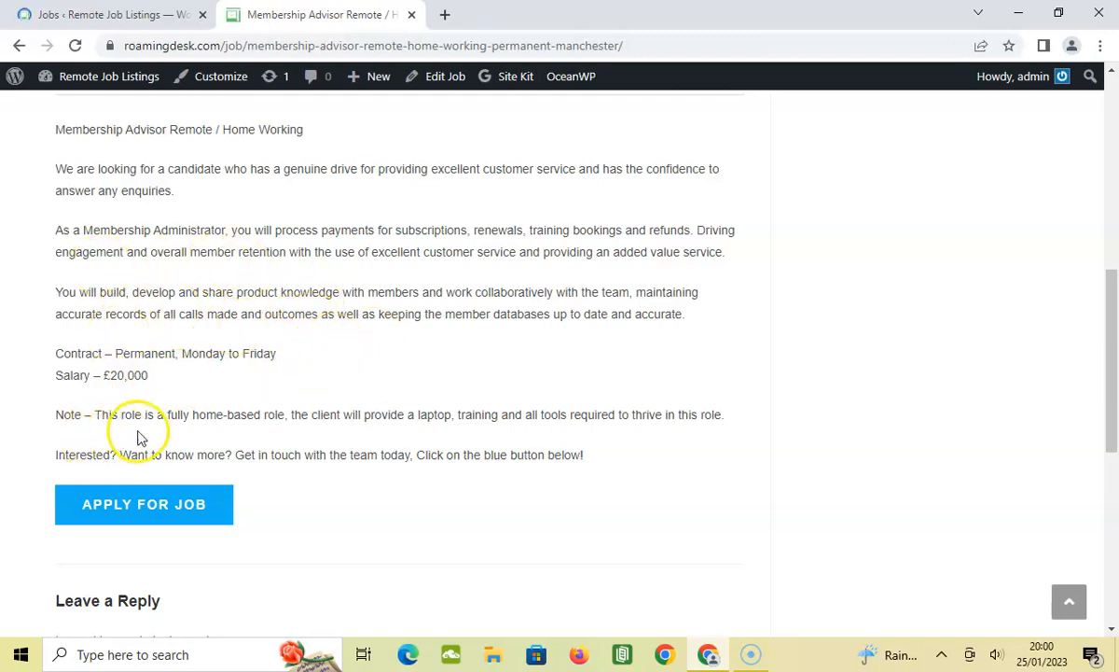
mouse_move(241, 436)
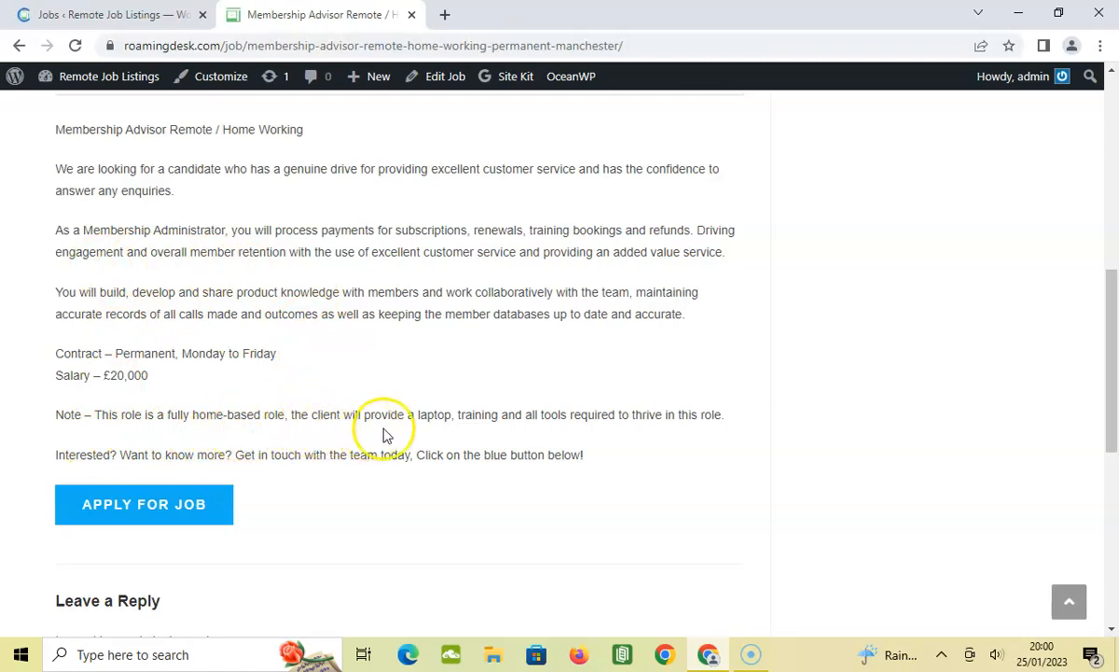
mouse_move(546, 430)
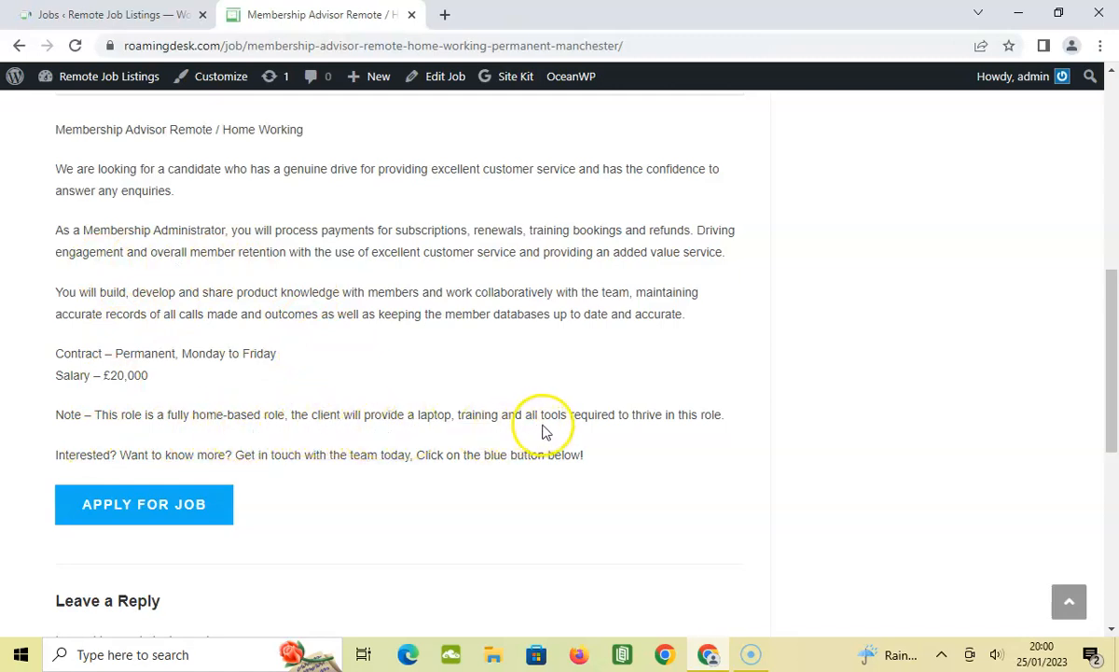
mouse_move(705, 420)
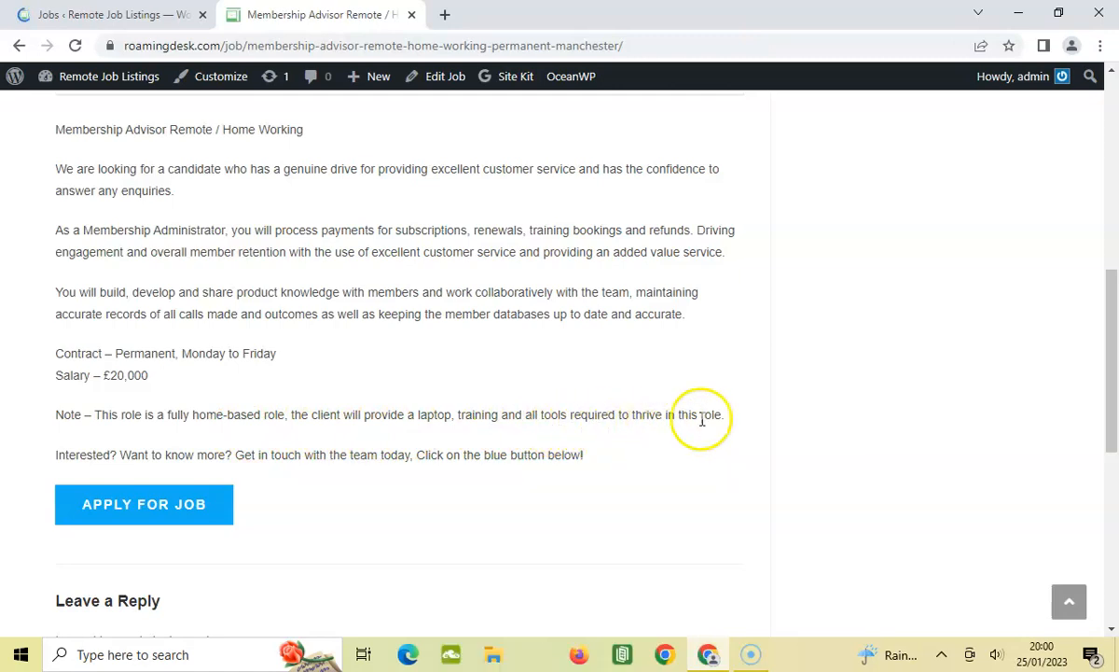
mouse_move(466, 397)
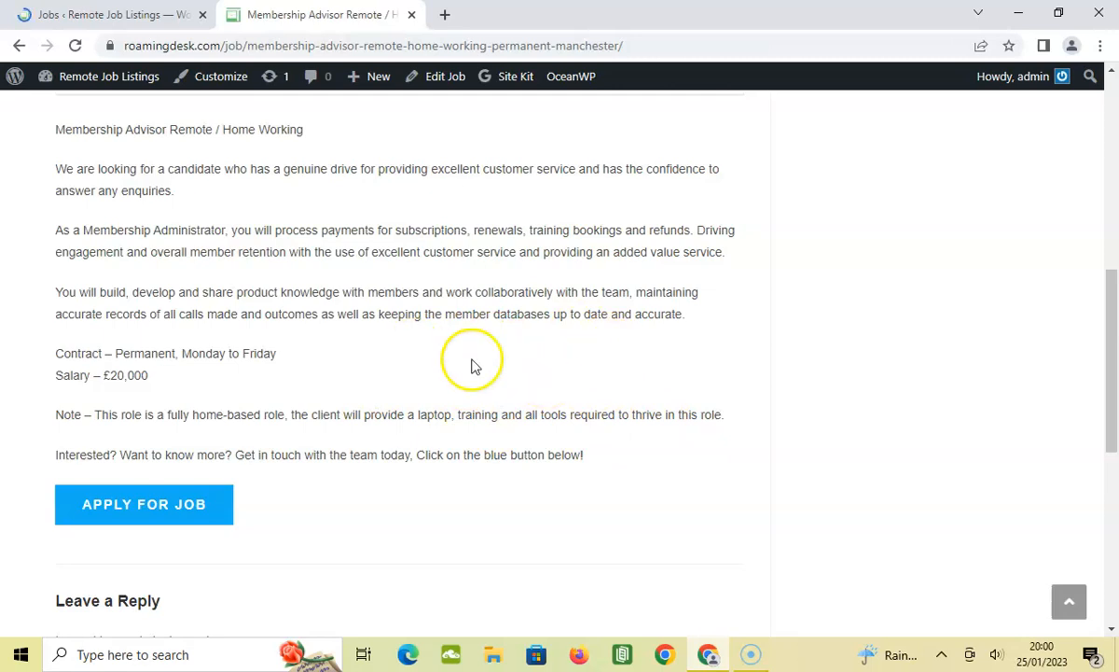
mouse_move(294, 471)
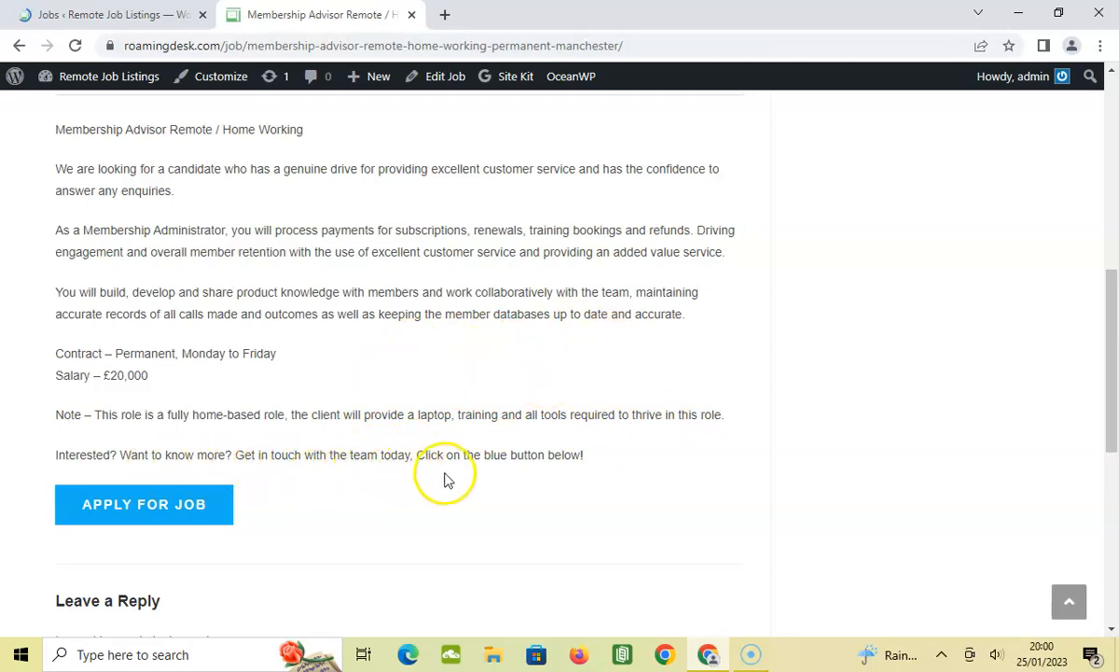
mouse_move(177, 506)
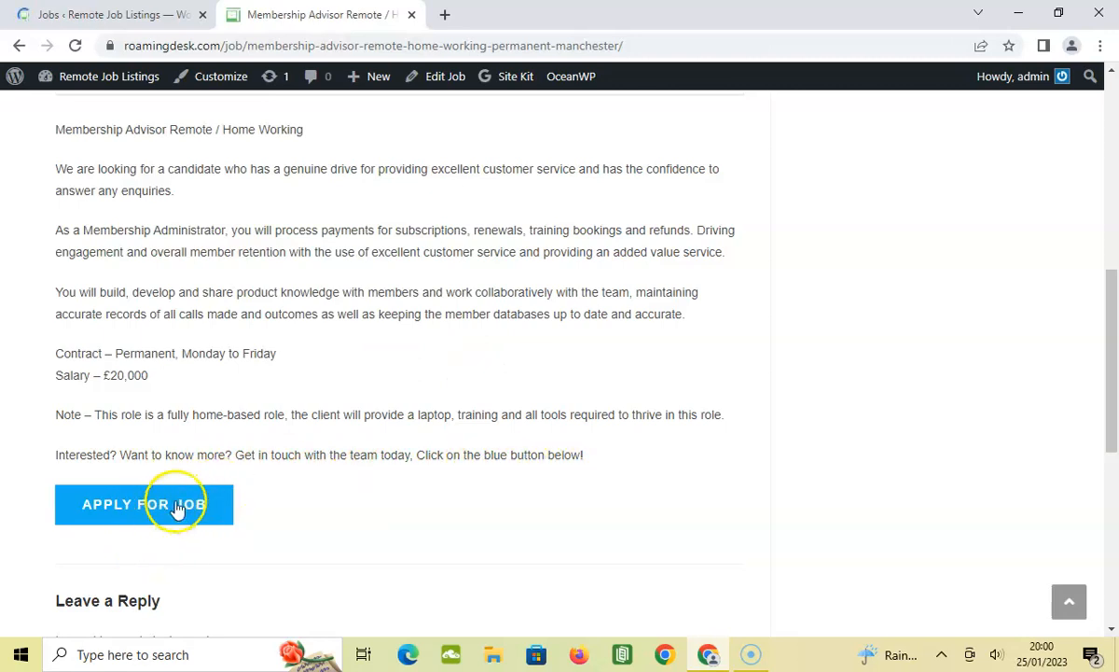
mouse_move(284, 520)
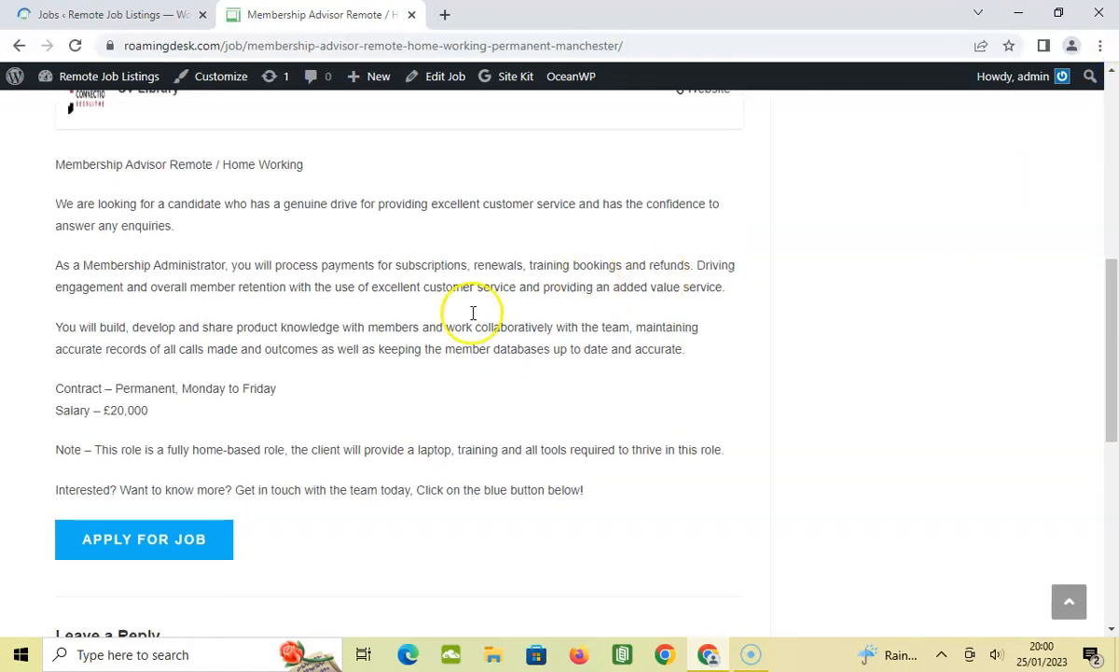
mouse_move(158, 186)
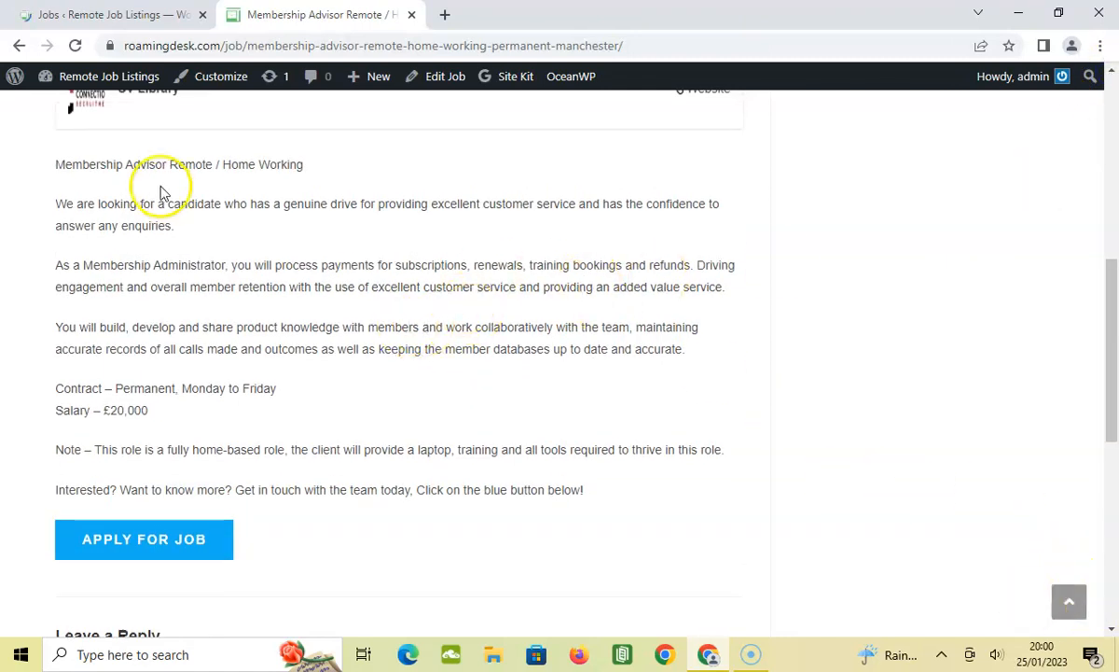
scroll(down, 3)
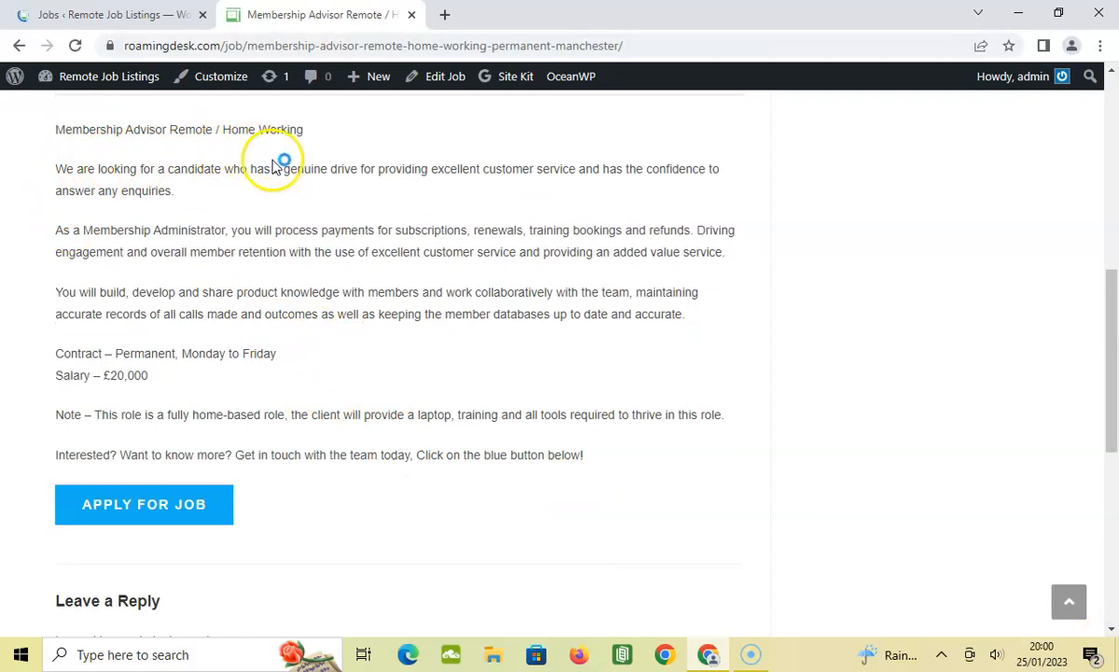
mouse_move(271, 283)
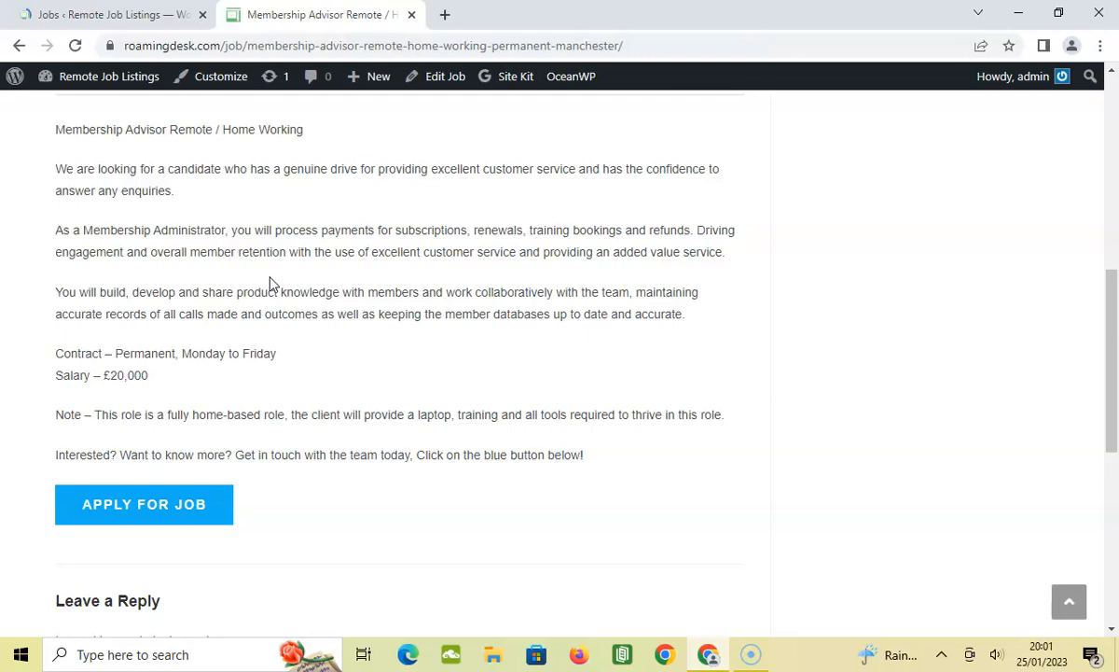
mouse_move(1105, 158)
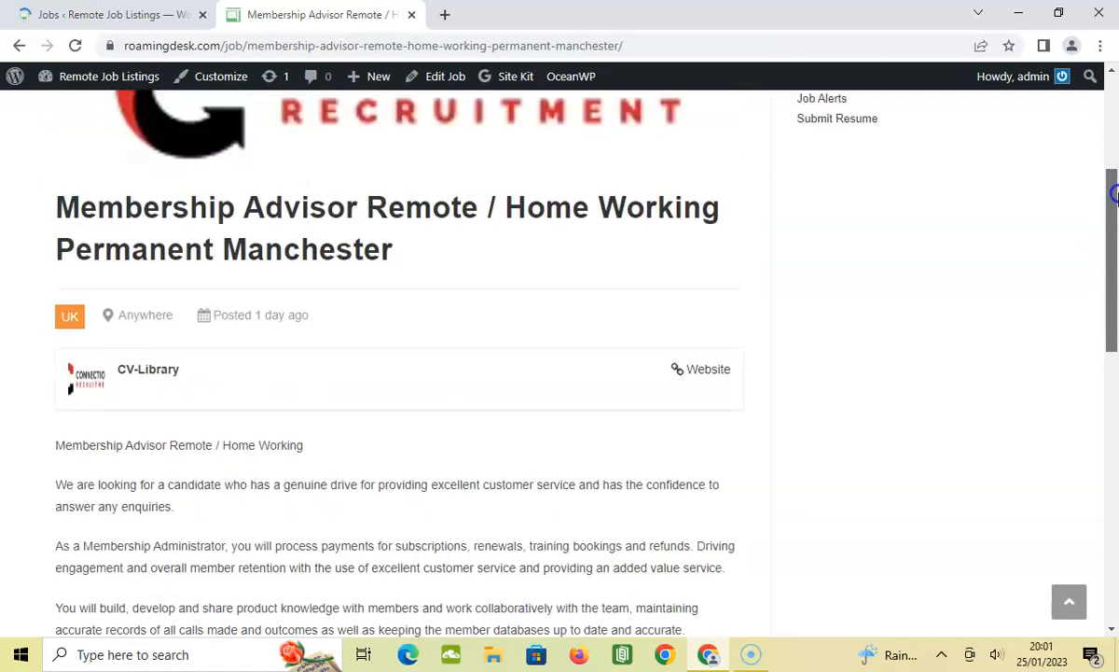
scroll(down, 3)
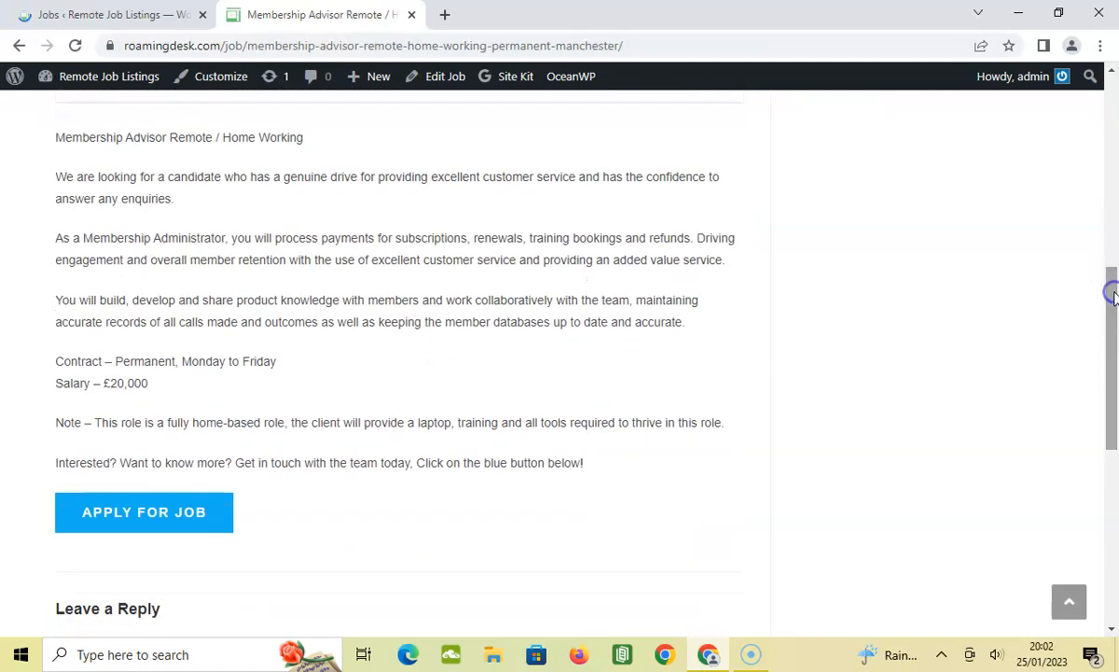